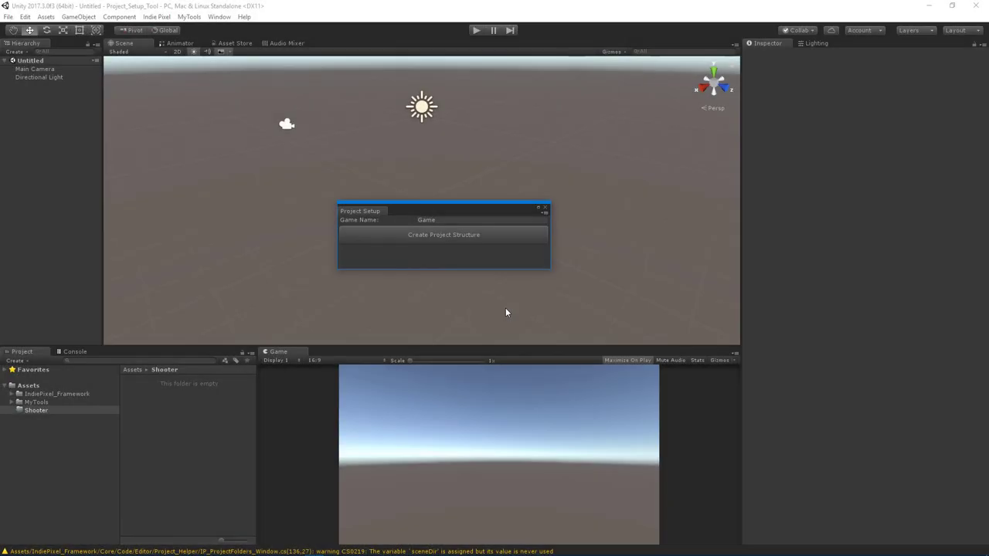
mouse_move(506, 322)
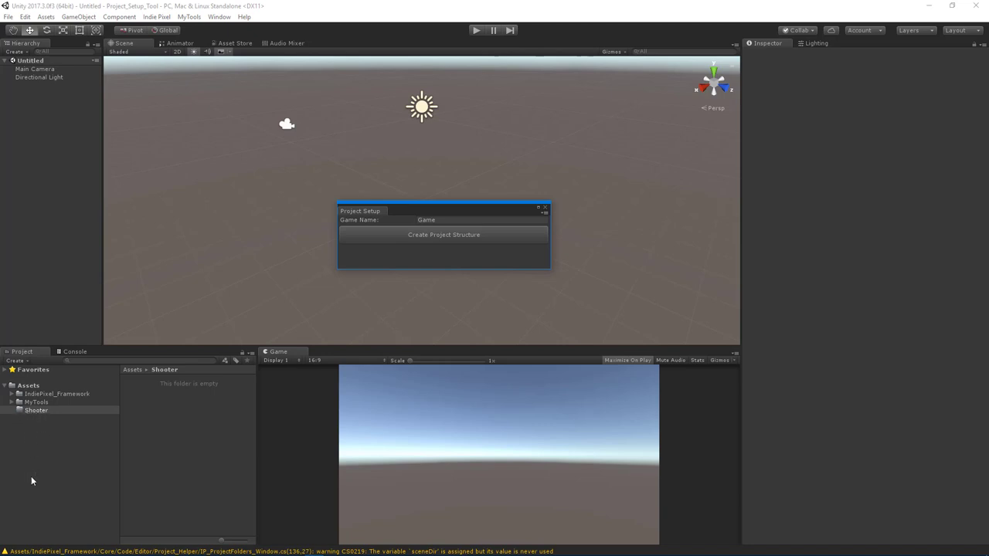
mouse_move(74, 476)
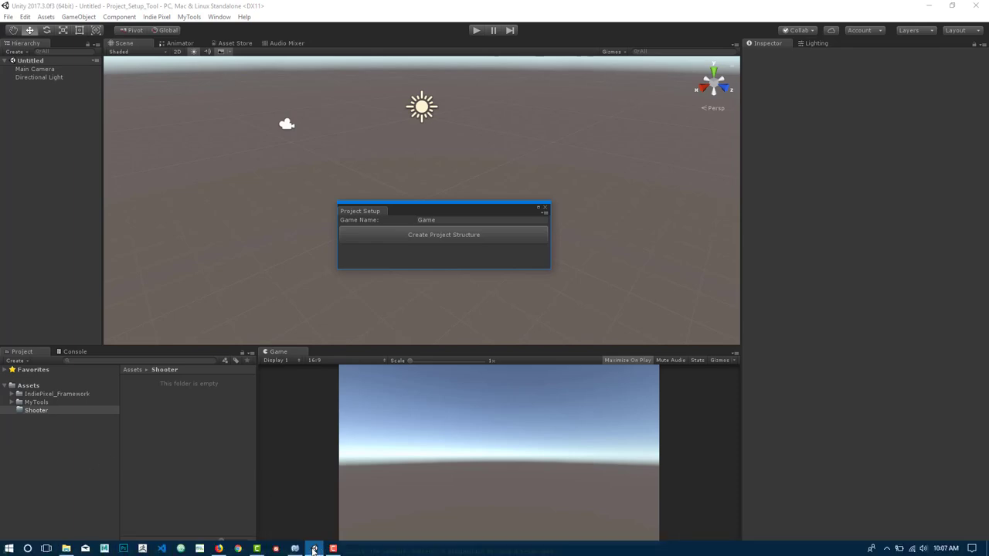
- Store the result of Directory.CreateDirectory(rootPath) in a DirectoryInfo variable named rootInfo
click(313, 549)
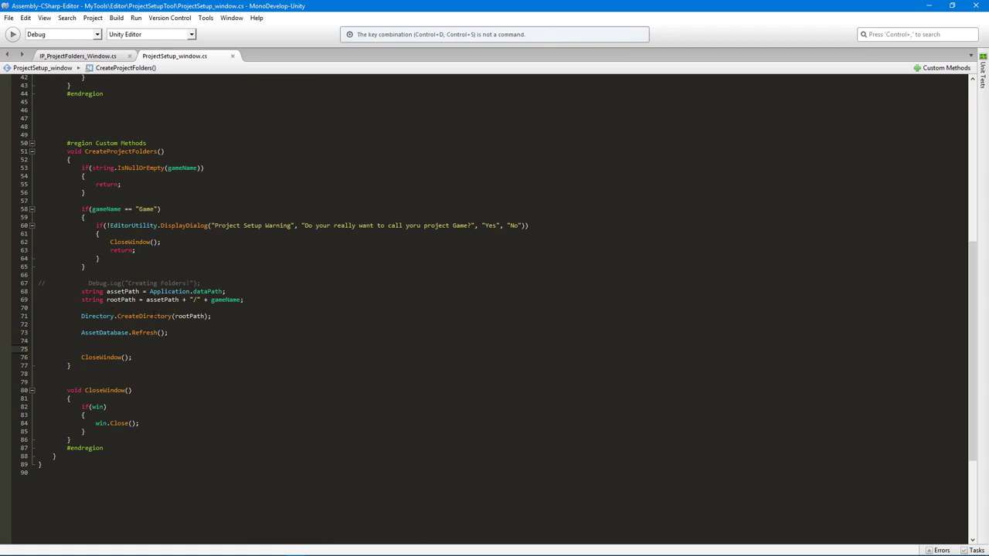
double_click(189, 316)
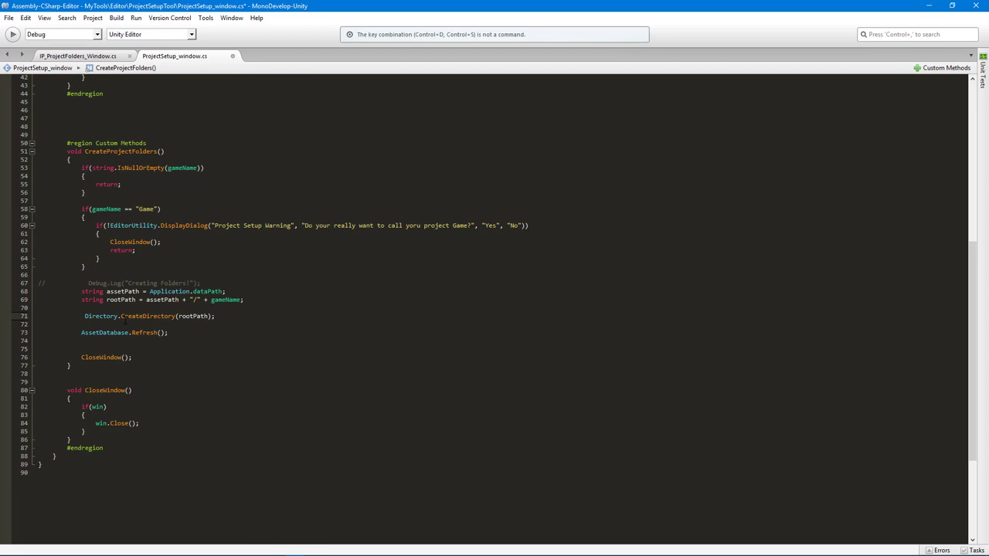
text(DirectoryInfo rootInfo =)
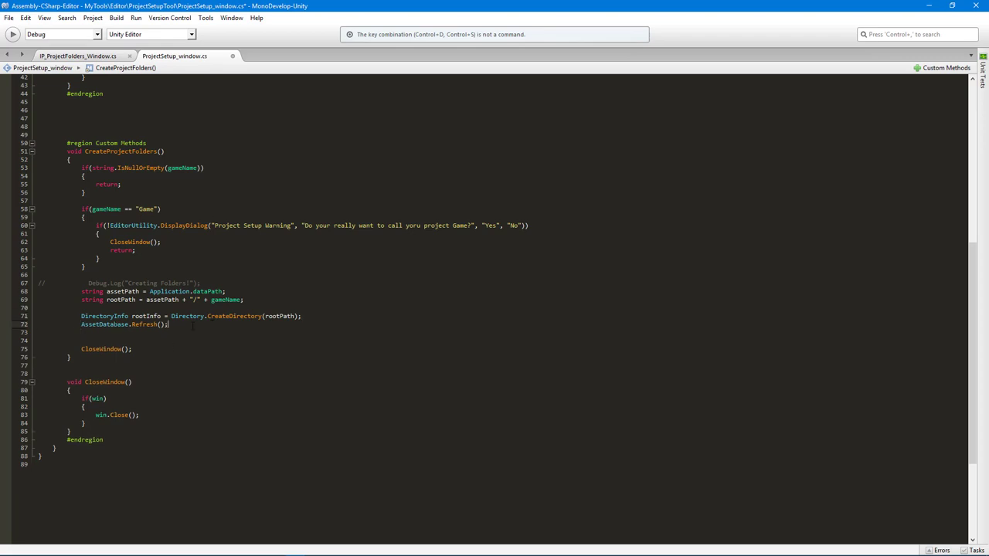
- Add if(!rootInfo.Exists) { return; } below the directory creation line
text(if())
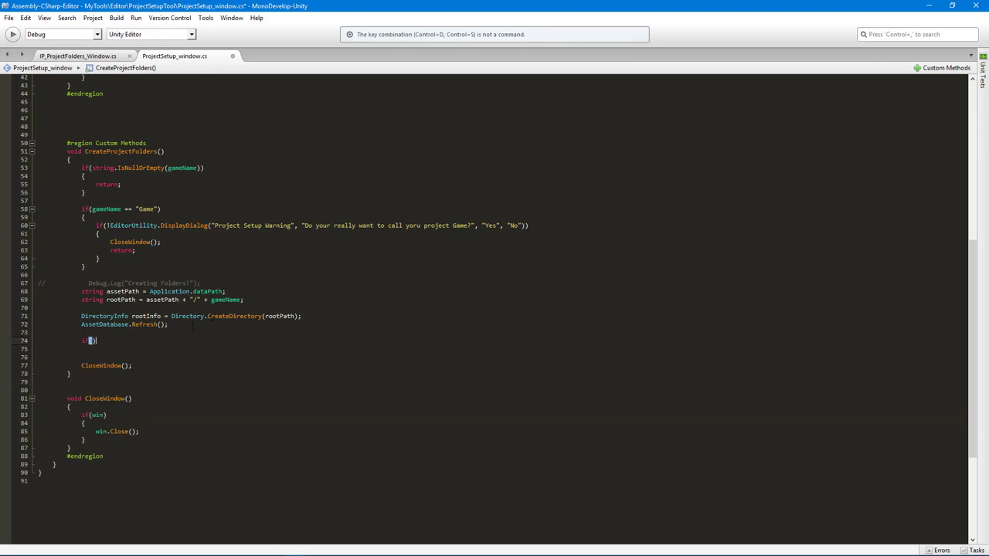
text(rootInfo.Exists)
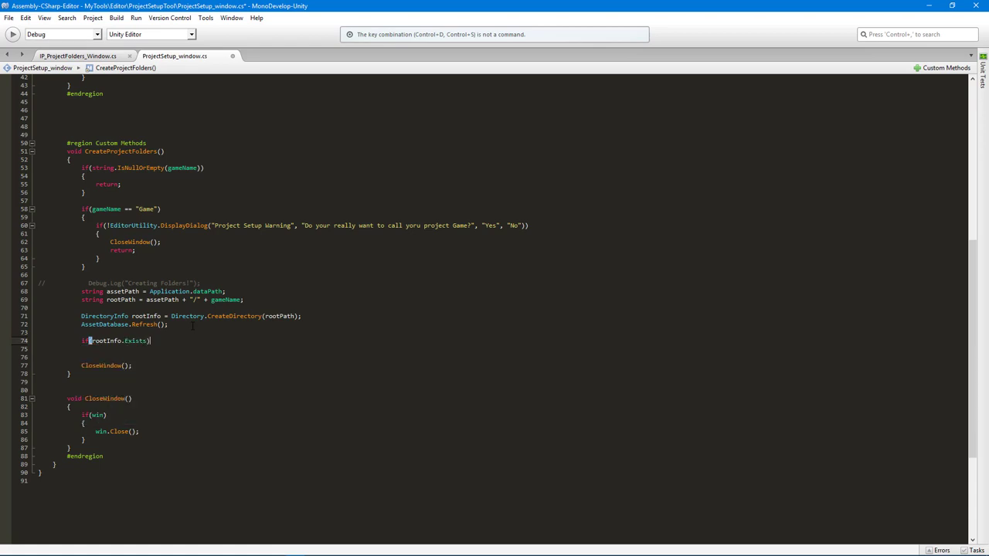
key(Return)
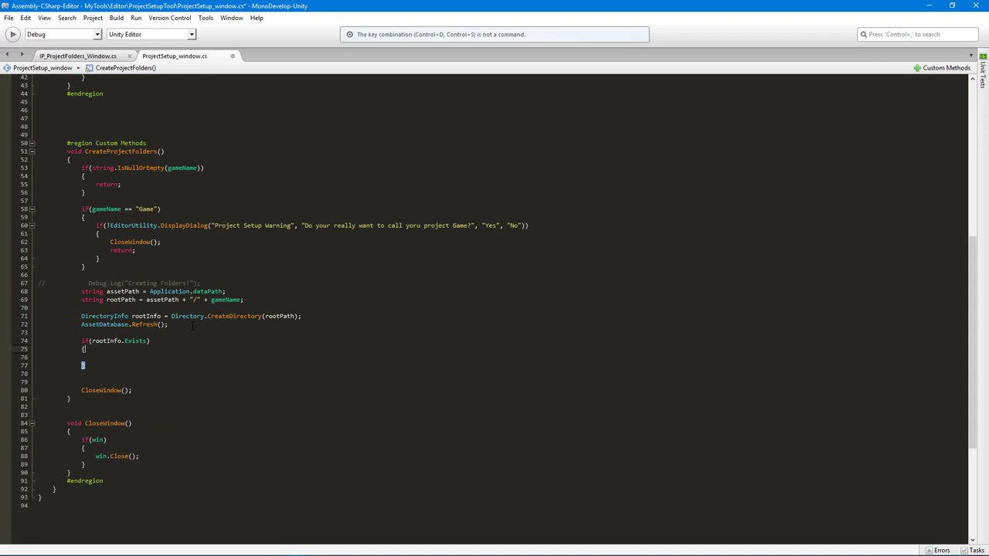
text(!)
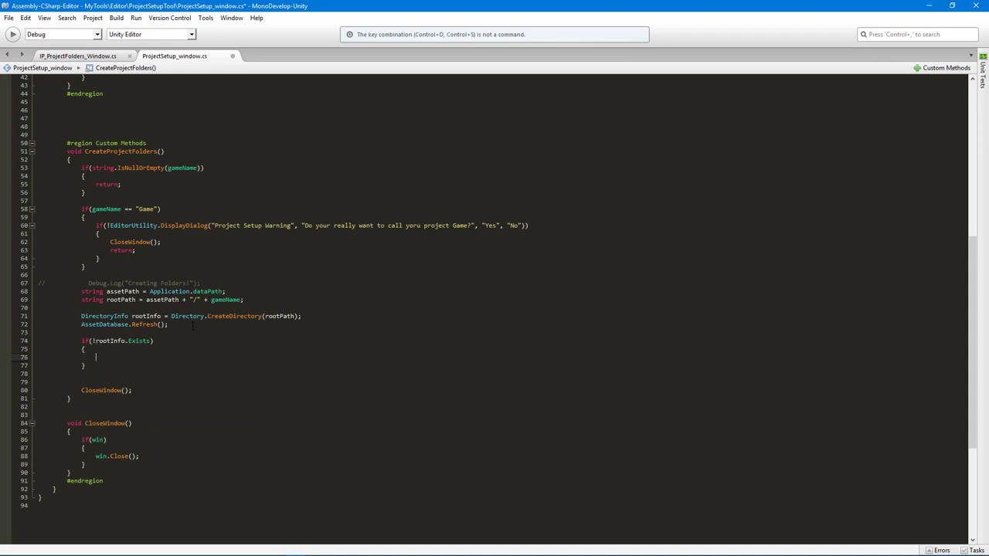
text(reut)
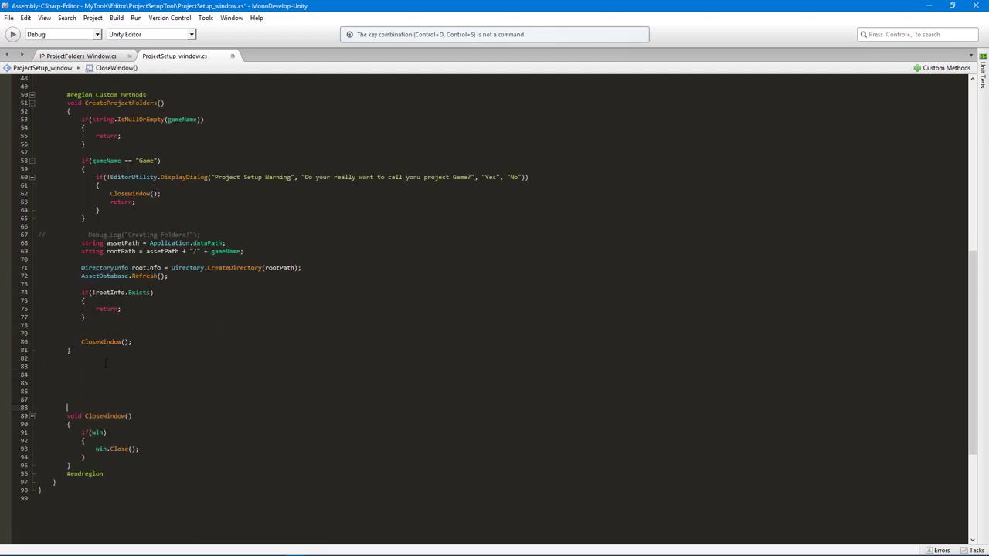
- Declare an empty void CreateSubFolders(string rootPath) method below CreateProjectFolders
text(void)
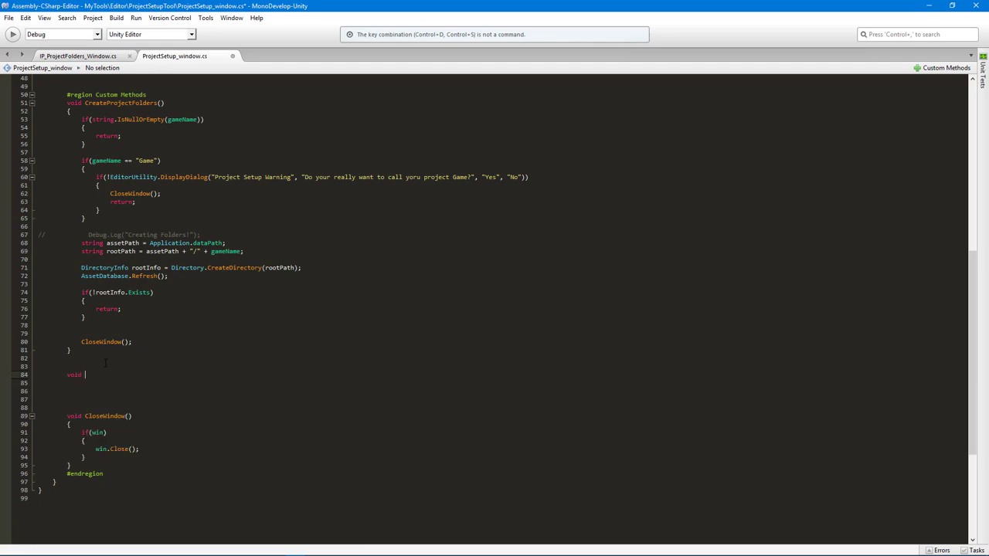
text(CreateSubFolder)
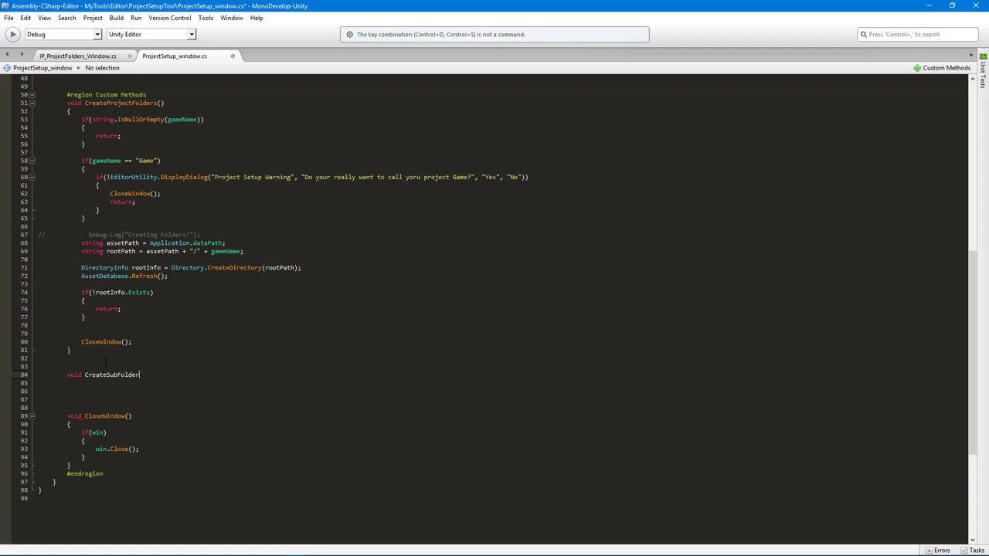
text(s())
click(187, 382)
text({)
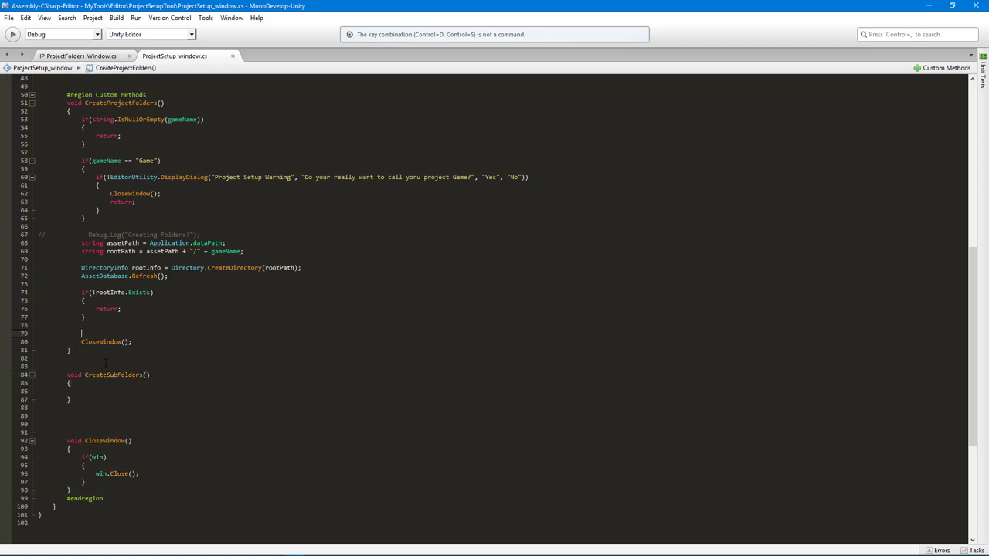
click(131, 375)
text(string )
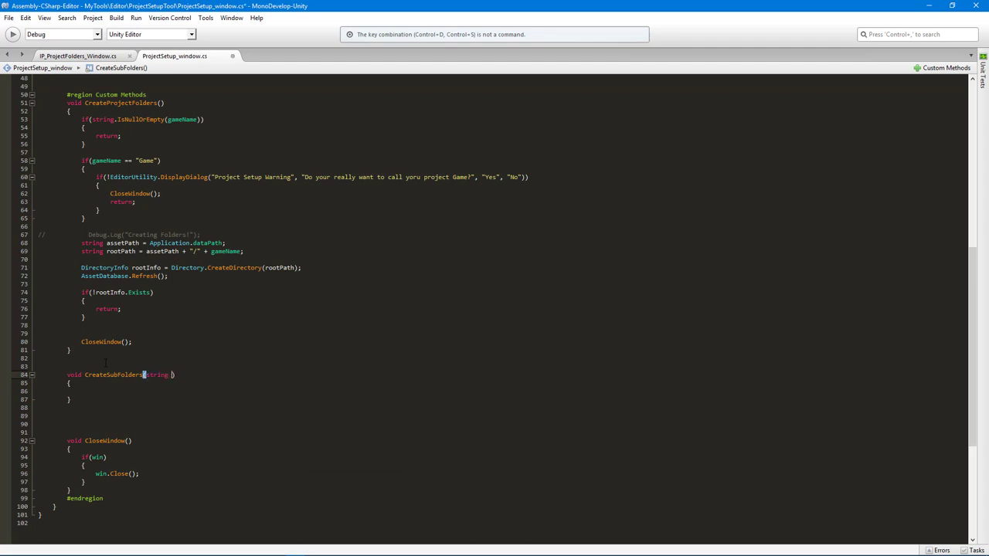
text(rootName)
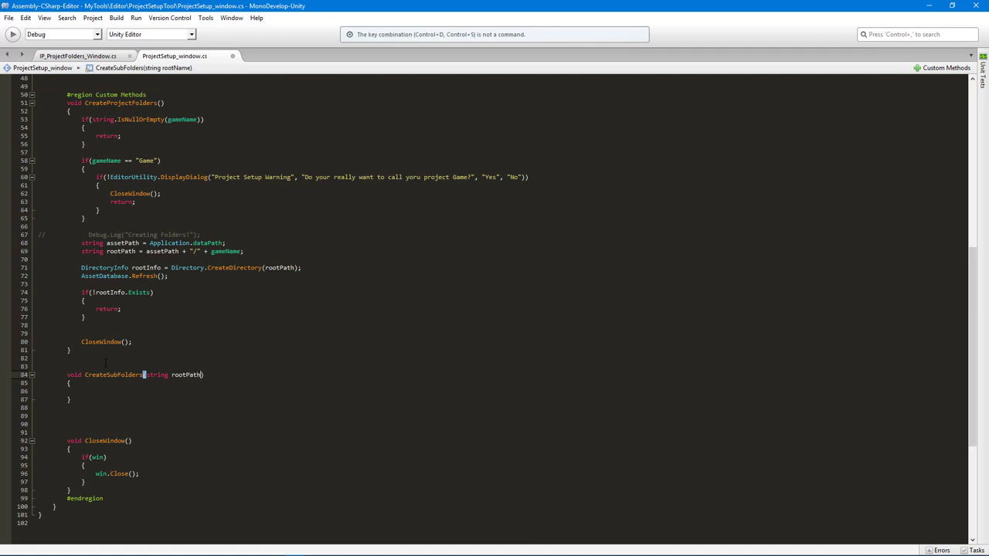
- Call CreateSubFolders(rootPath) after the existence check, before CloseWindow()
click(82, 324)
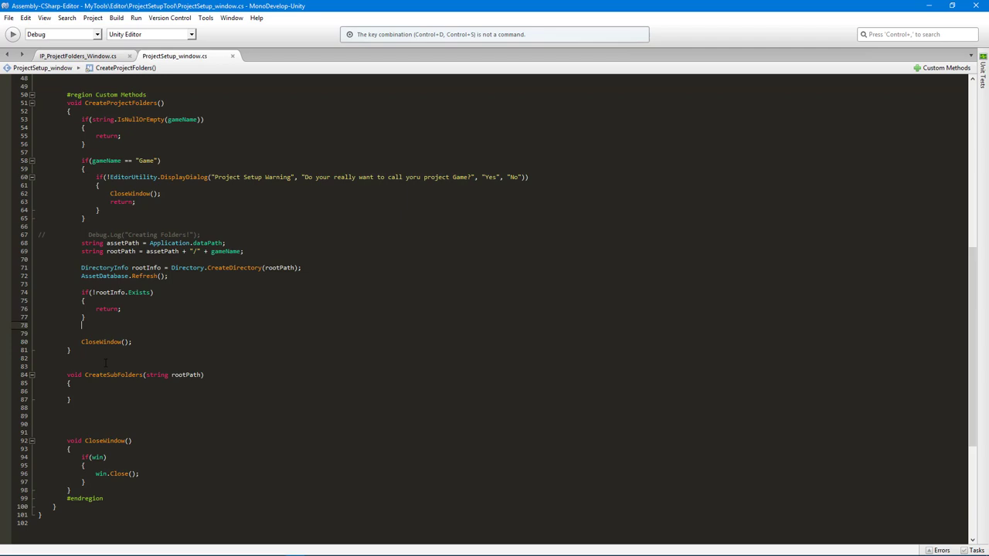
text(CreateSubFolders()
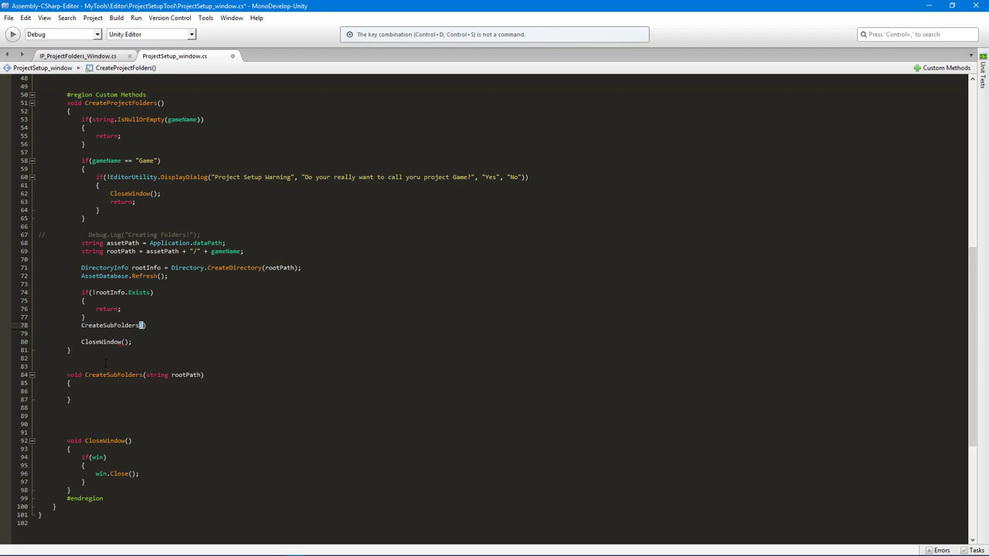
text(rootPath)
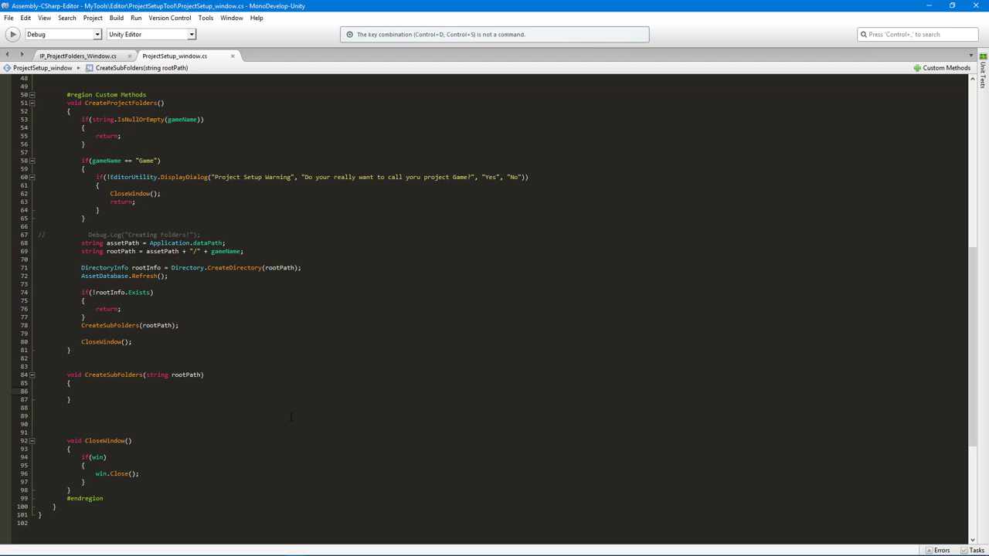
- Declare DirectoryInfo rootInfo = null at the top of CreateSubFolders
text(DirectoryInfo root)
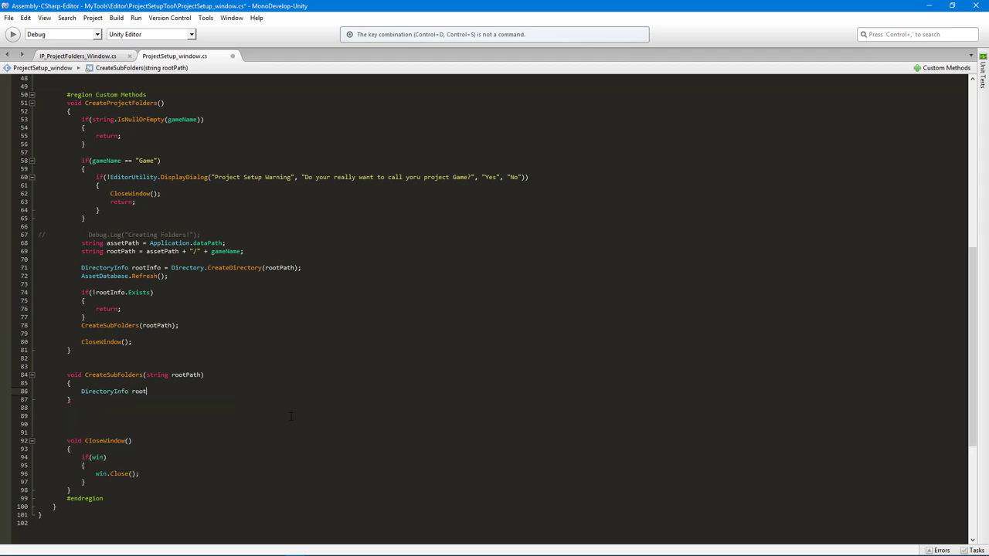
text(Info)
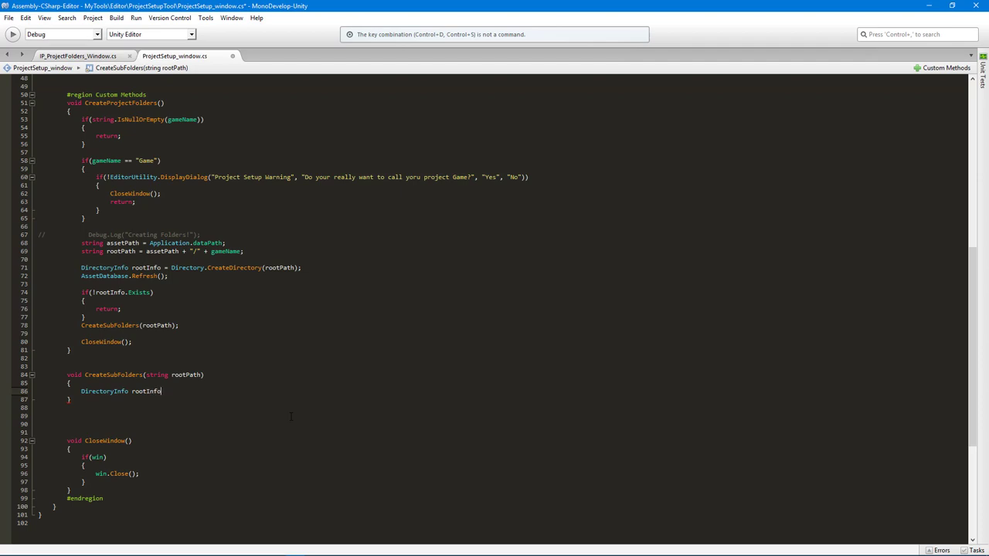
text(= null)
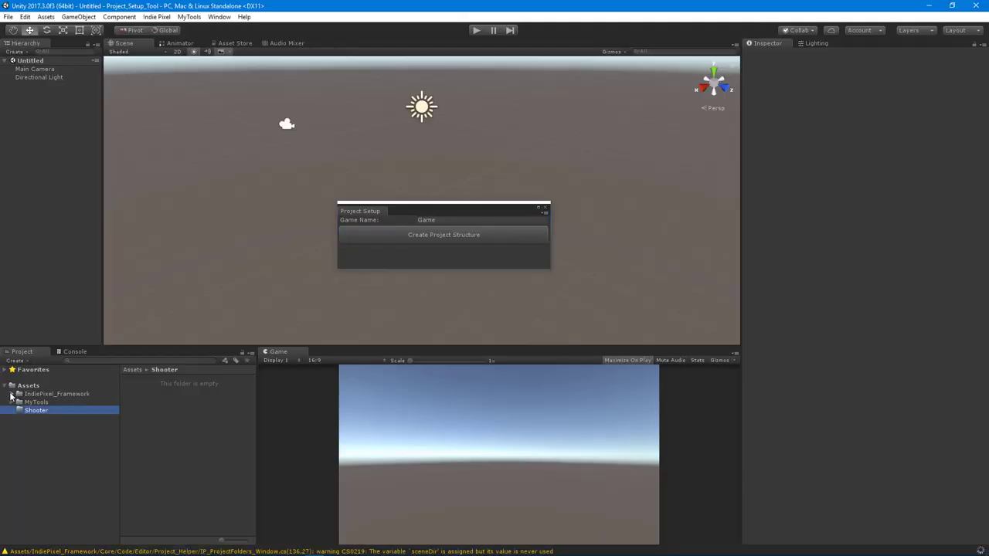
- Expand IndiePixel_Framework and select its Core folder to view Art and Code
click(12, 394)
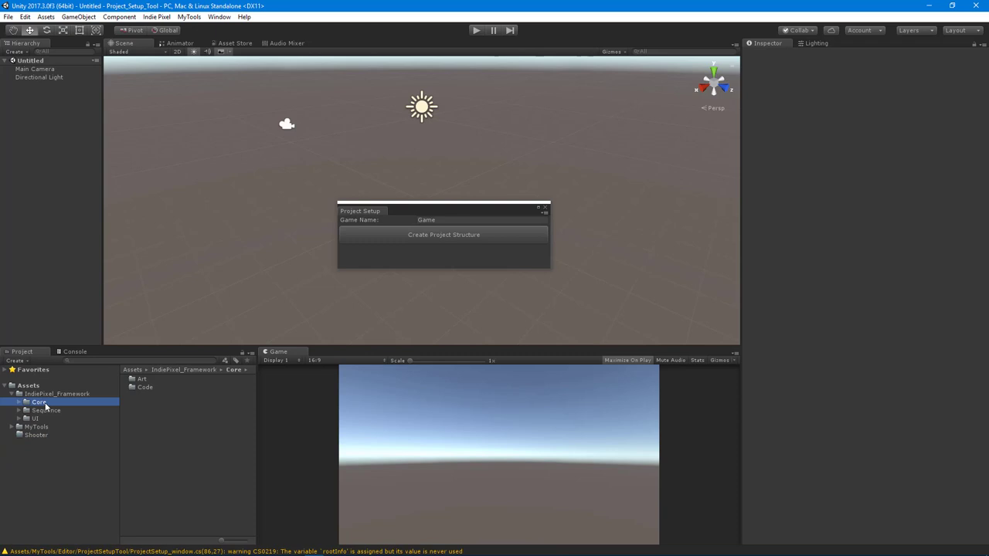
click(35, 418)
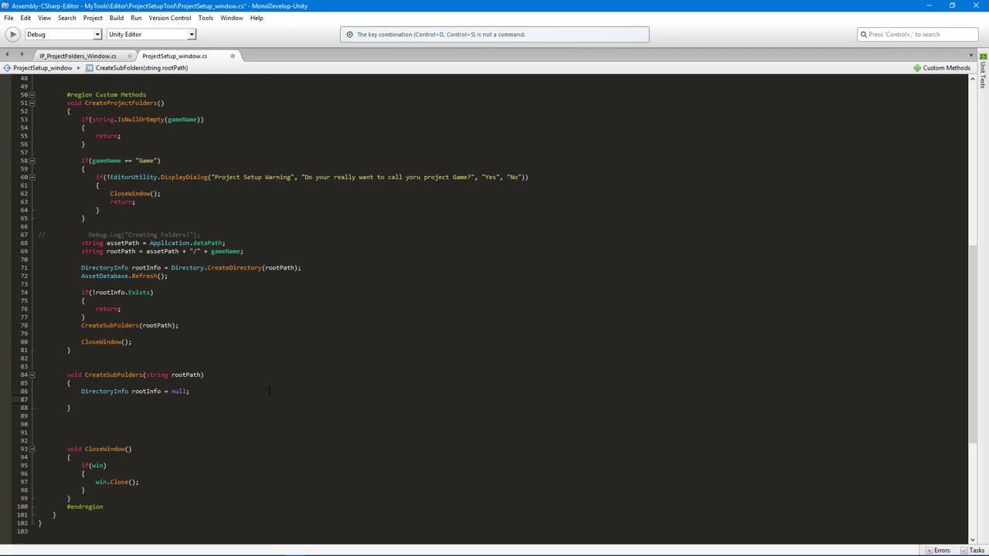
- Declare List<string> folderNames = new List<string>(); in CreateSubFolders
text(List<string>)
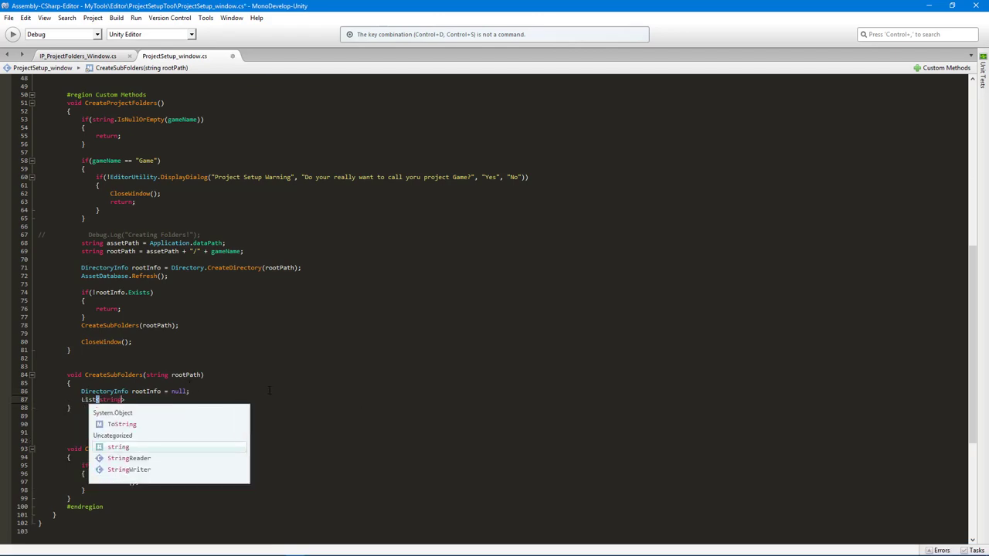
key(Escape)
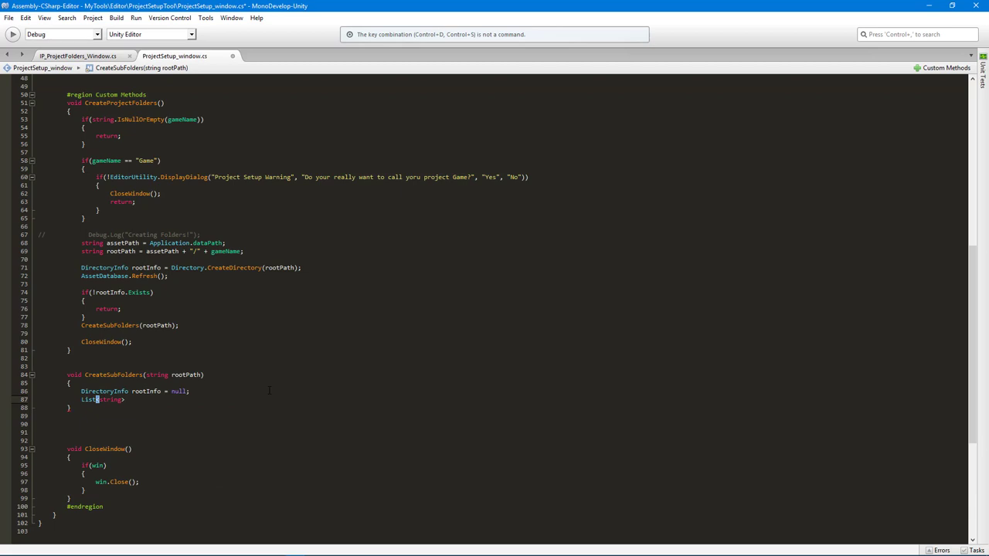
text(folders)
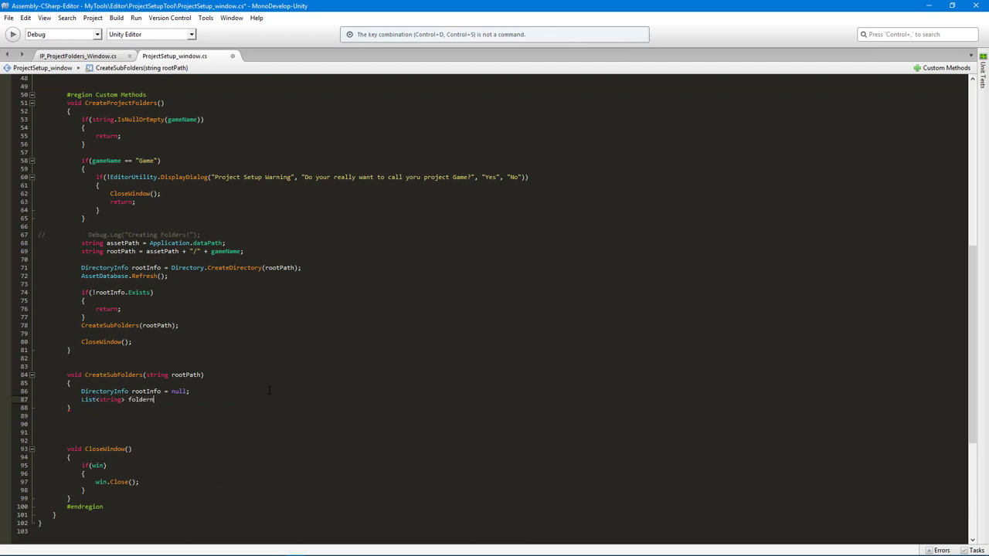
text(Names)
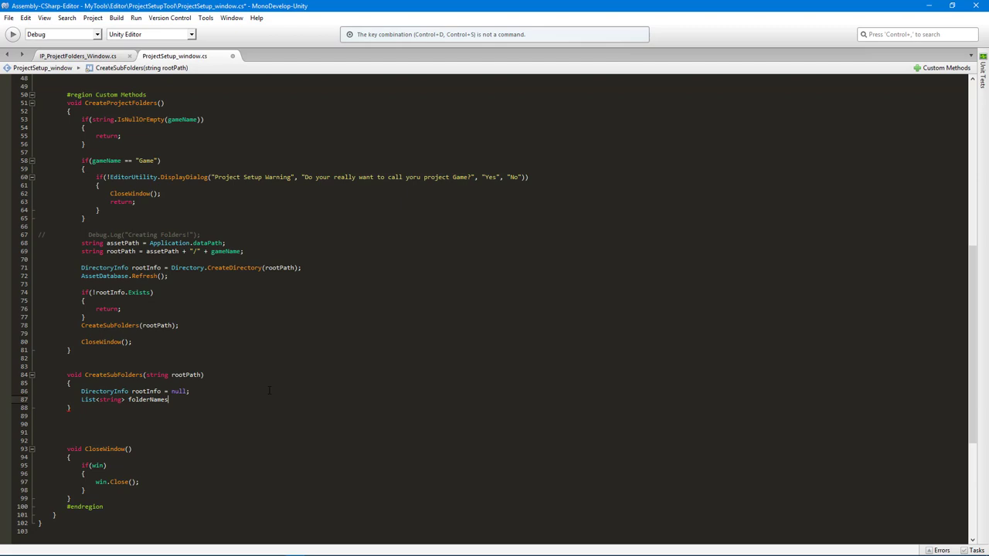
text(= new List<string>();)
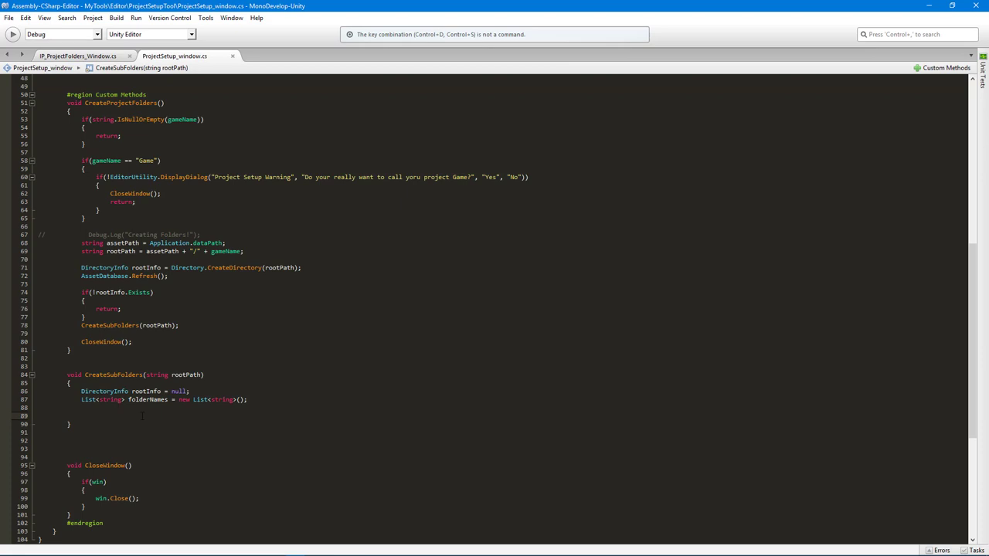
- Set rootInfo to Directory.CreateDirectory(rootPath + "/Art") and add an if(rootInfo.Exists) block
text(rootInfo =)
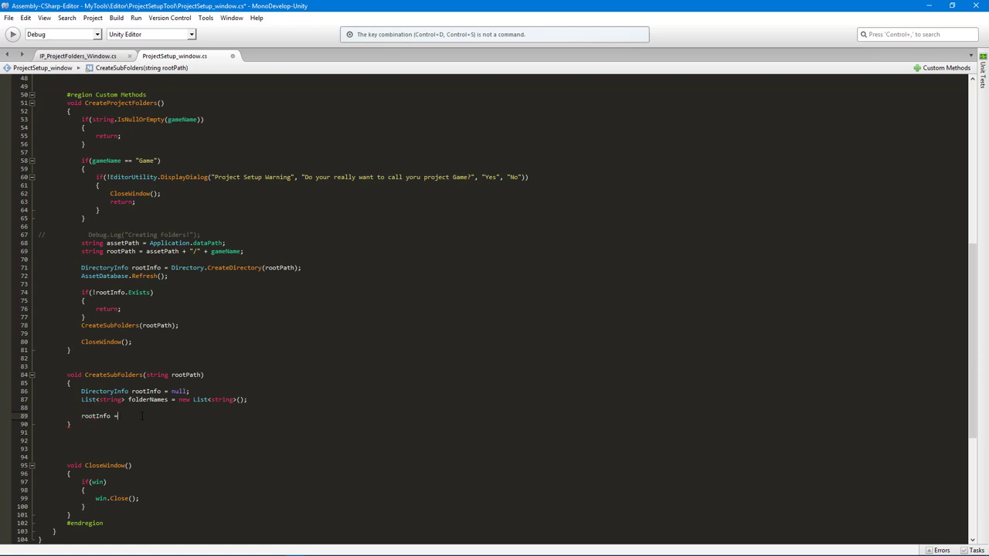
text(Directory.CreateDirectory()
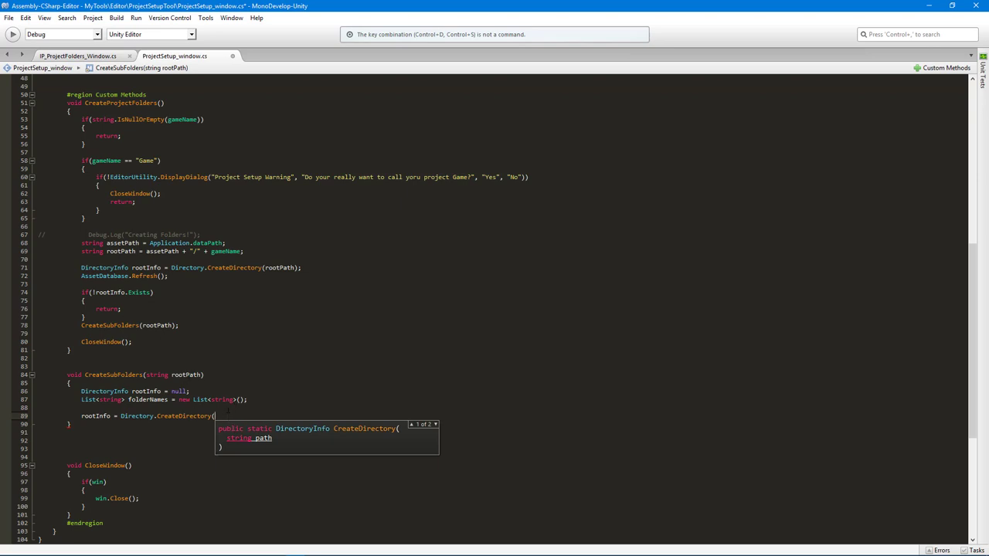
text(rootPath + ")
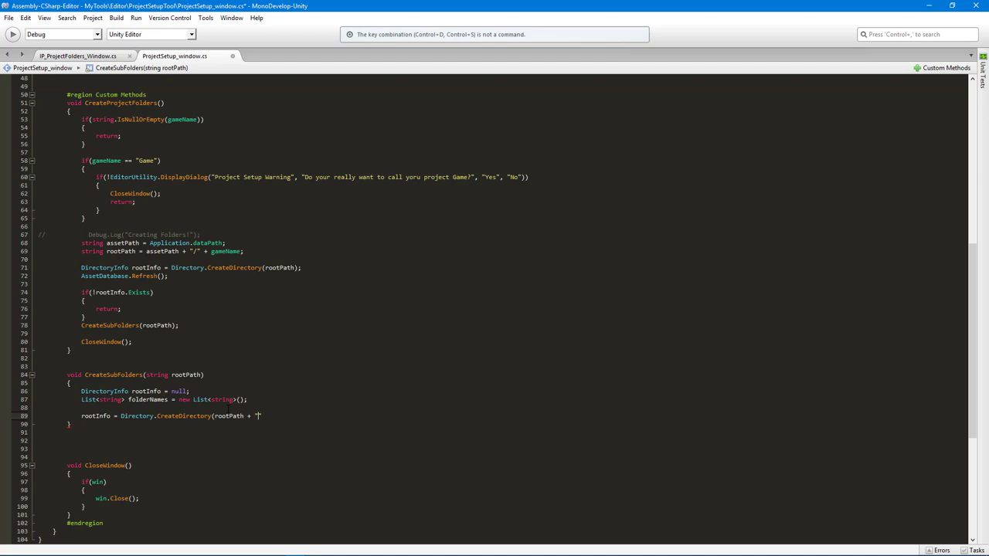
text(Ar)
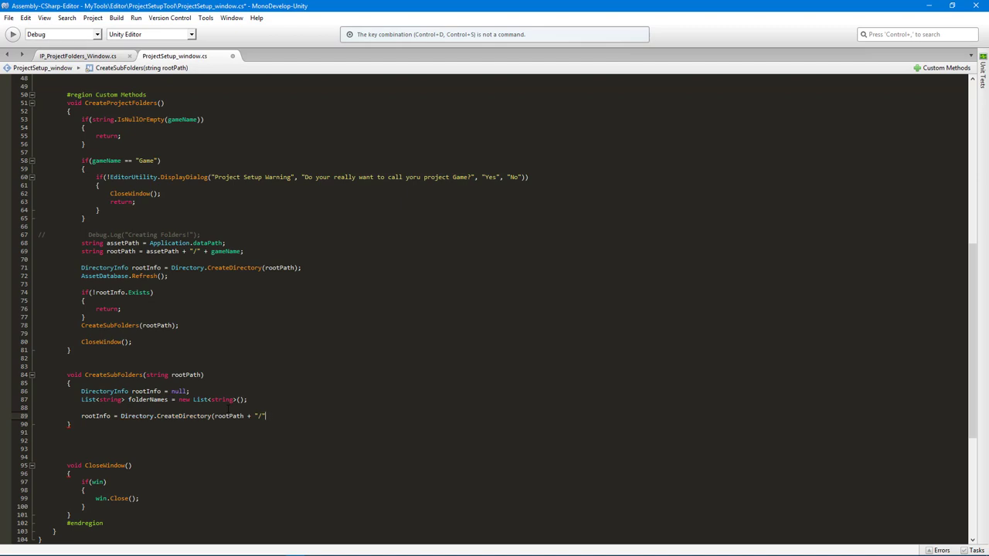
text(A)
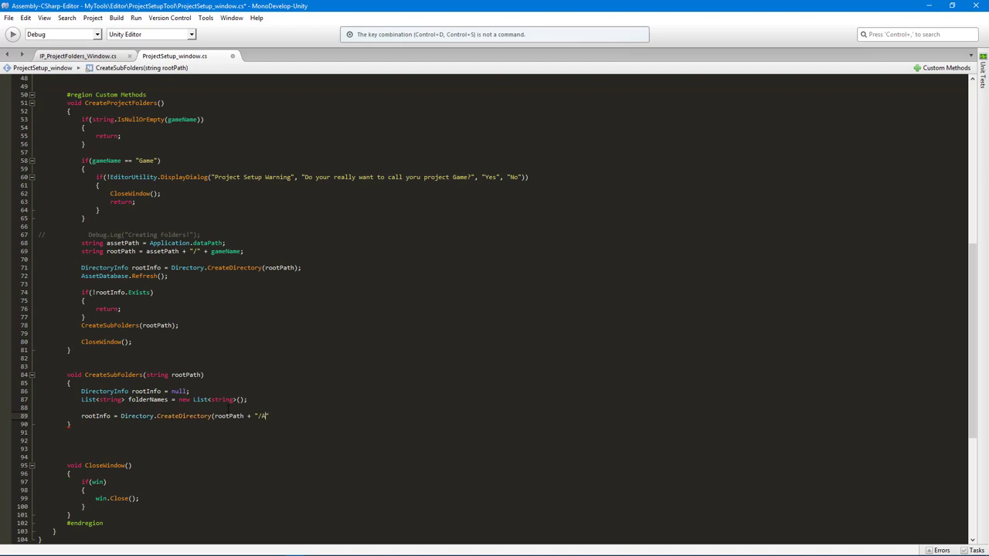
text(Art");)
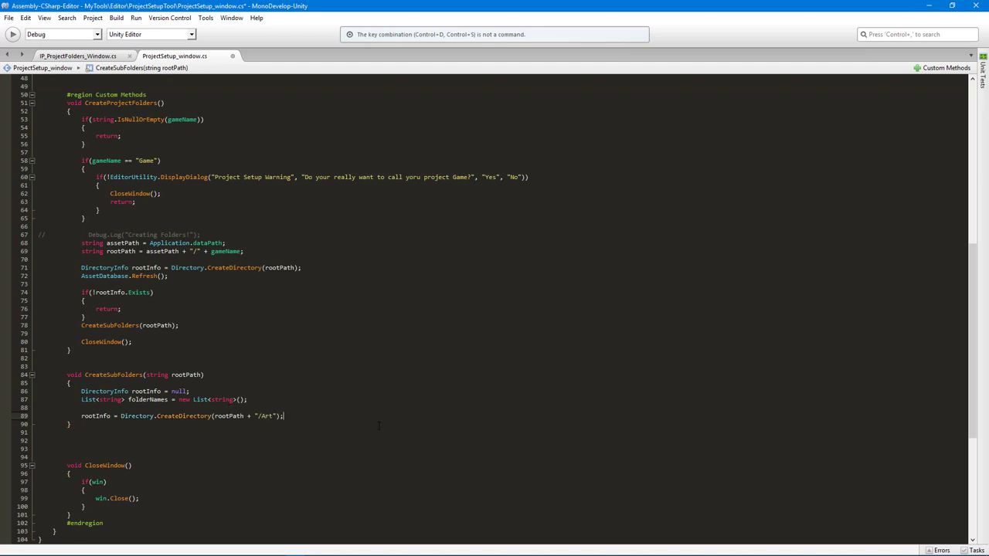
key(Return)
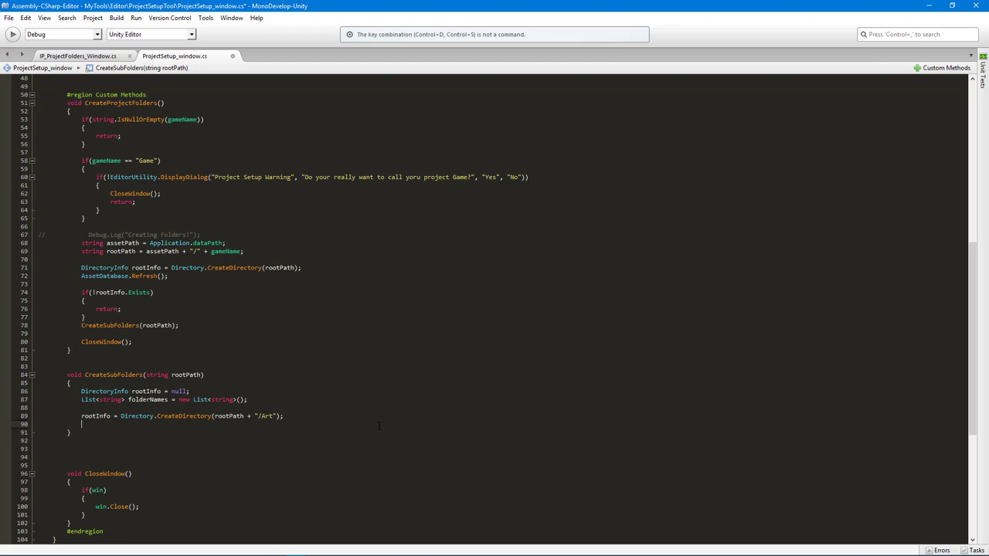
text(if())
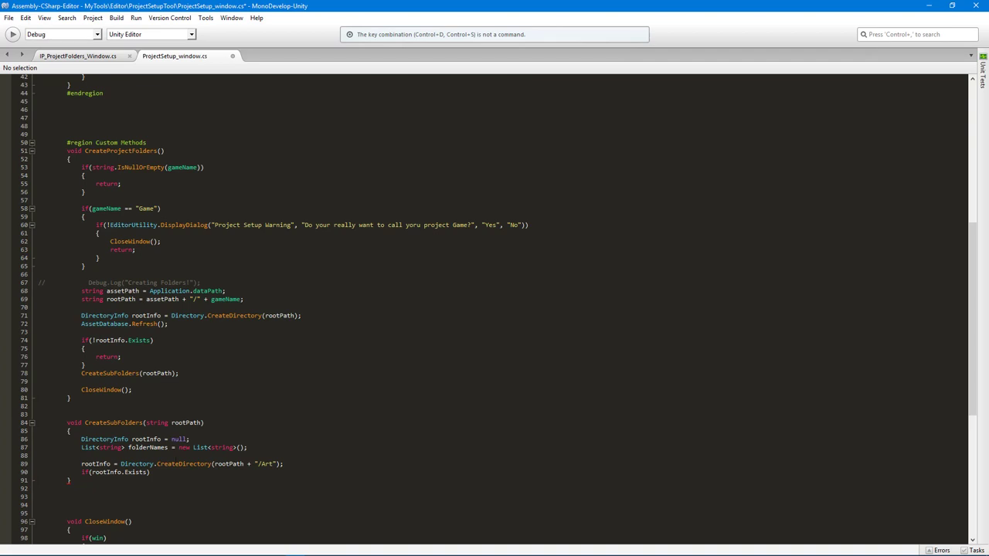
click(92, 472)
text({)
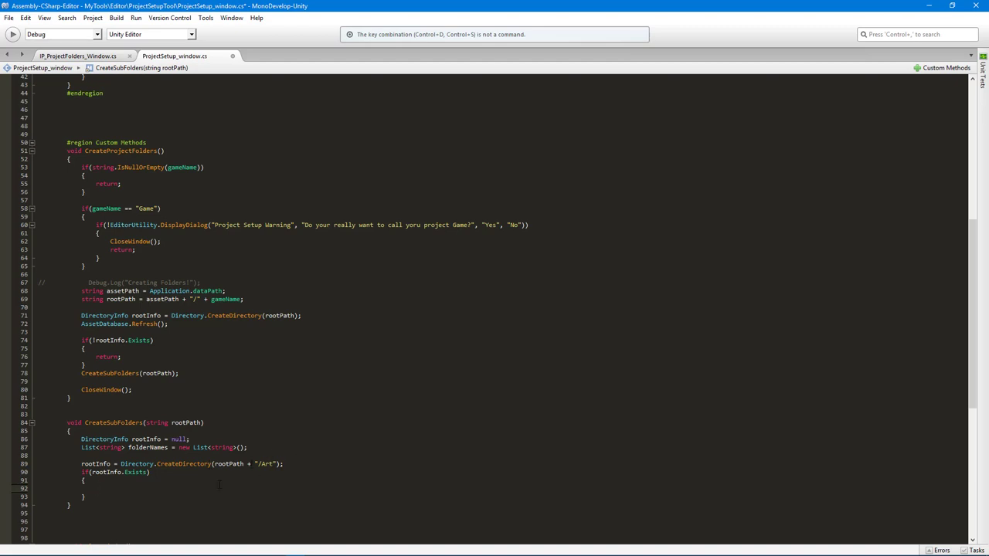
- Switch to Unity and delete the old Assets/Shooter folder
scroll(down, 3)
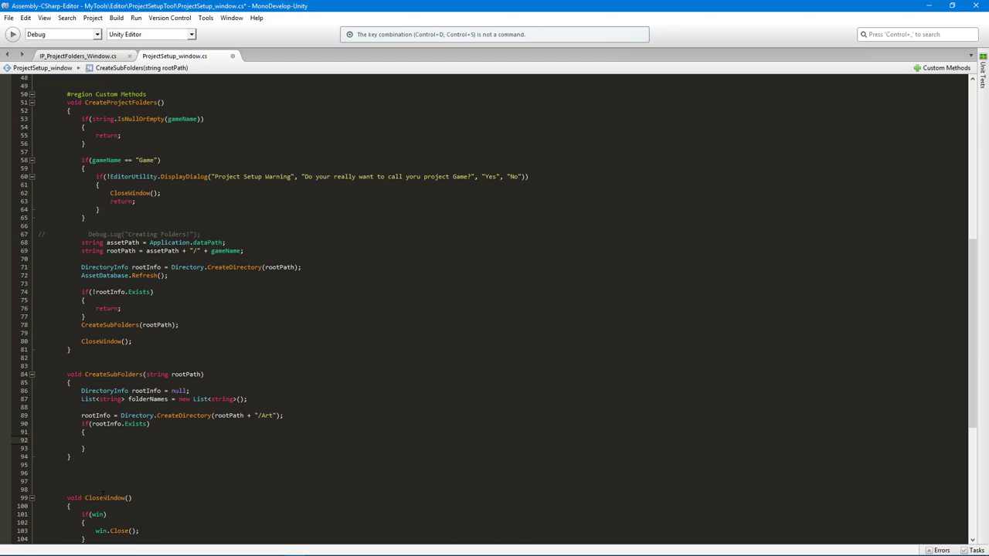
click(240, 489)
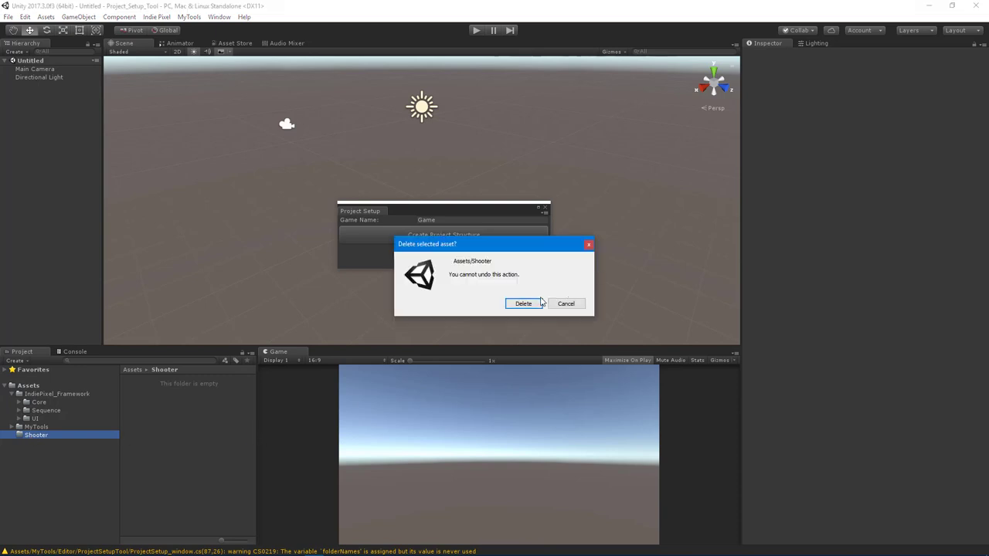
click(523, 302)
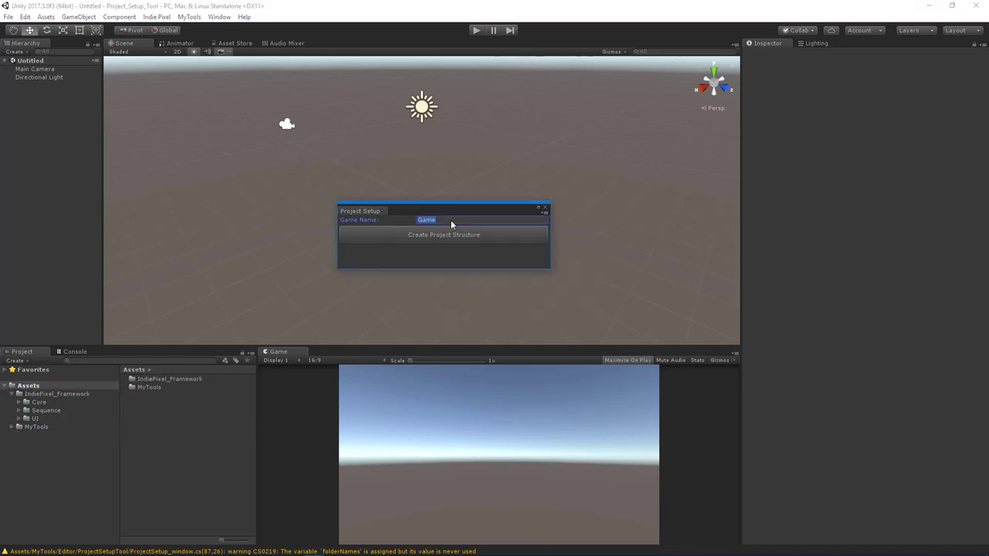
- Generate the structure with game name Shooter, inspect the empty folder, then delete it
text(Shooter)
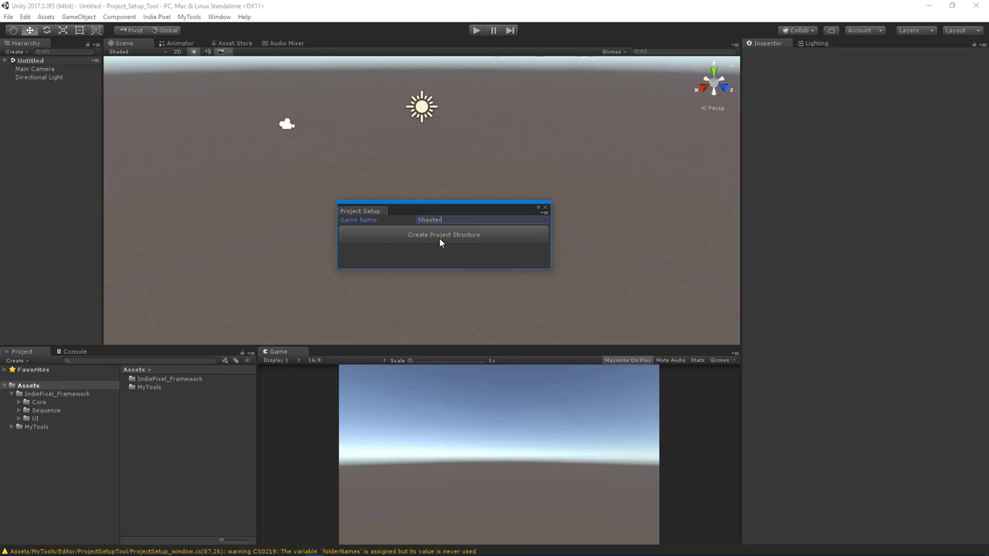
click(443, 234)
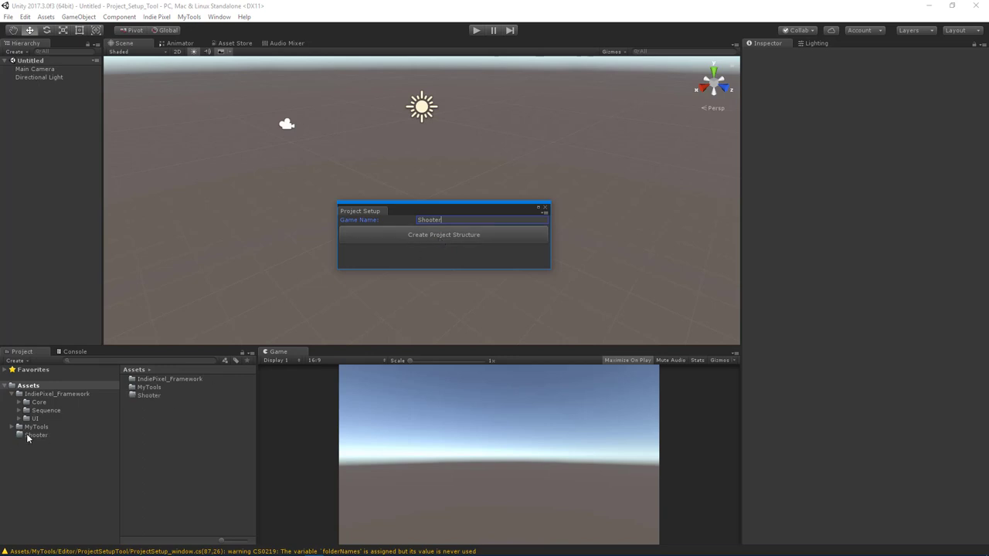
click(37, 434)
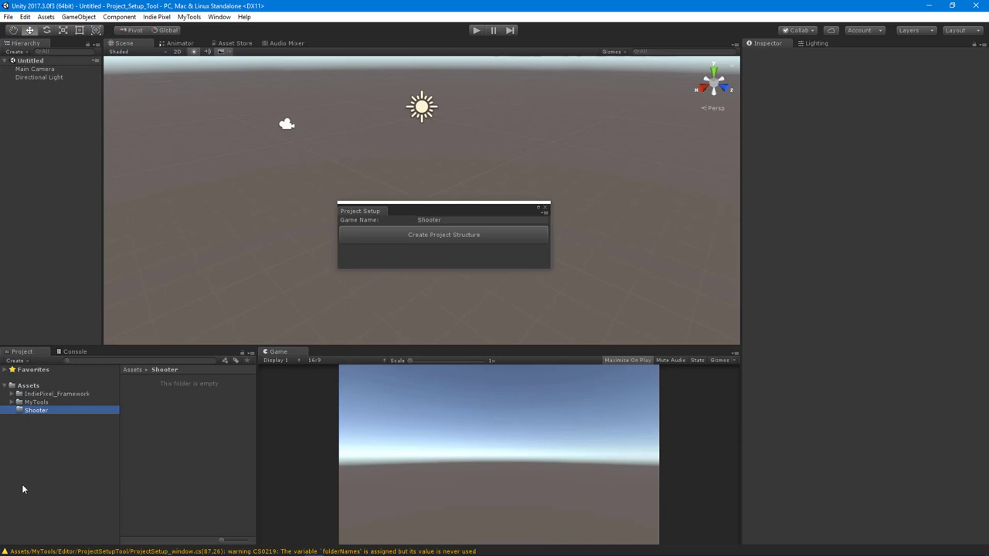
click(29, 384)
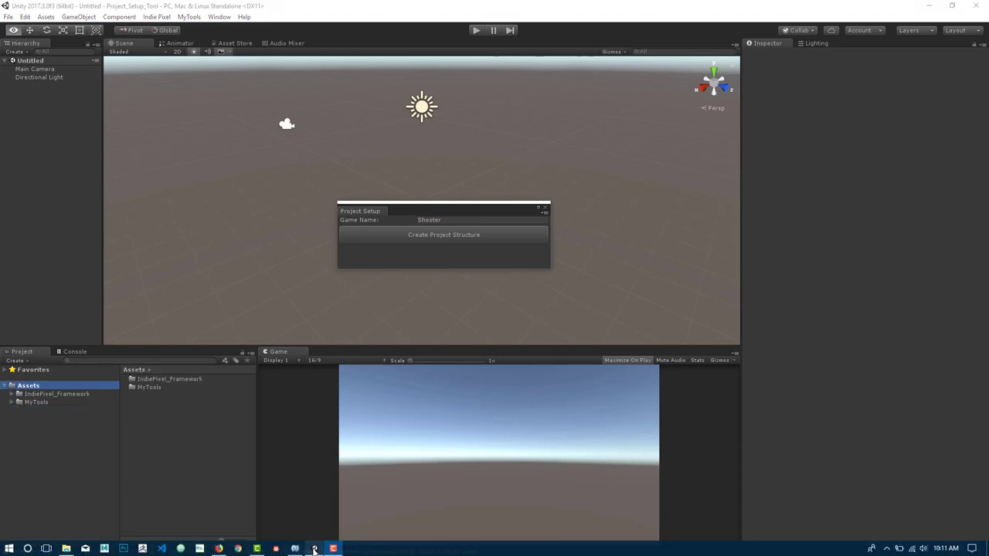
click(312, 548)
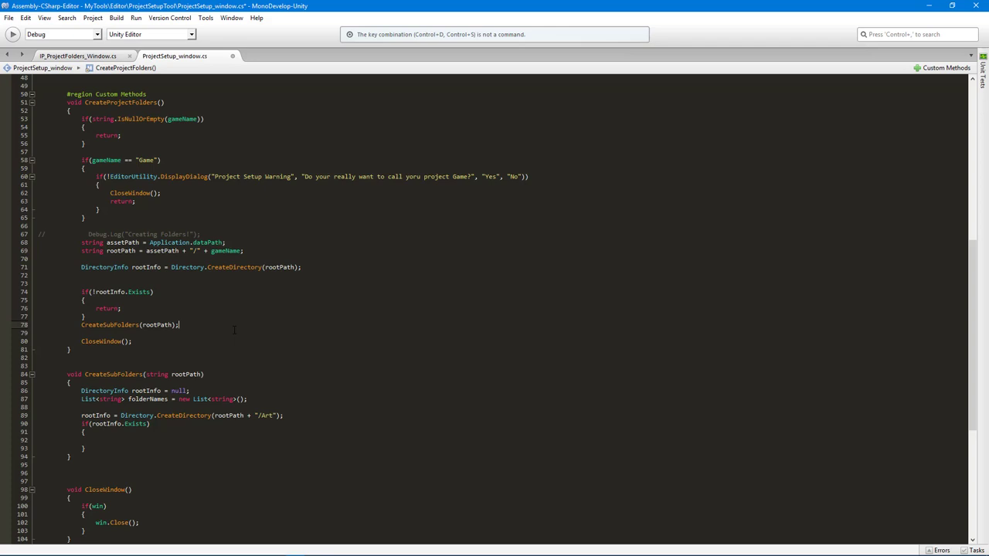
- Move AssetDatabase.Refresh() above CloseWindow() and add //Create Root Folder and //Create sub Directories comments
text(AssetDatabase.Refresh();)
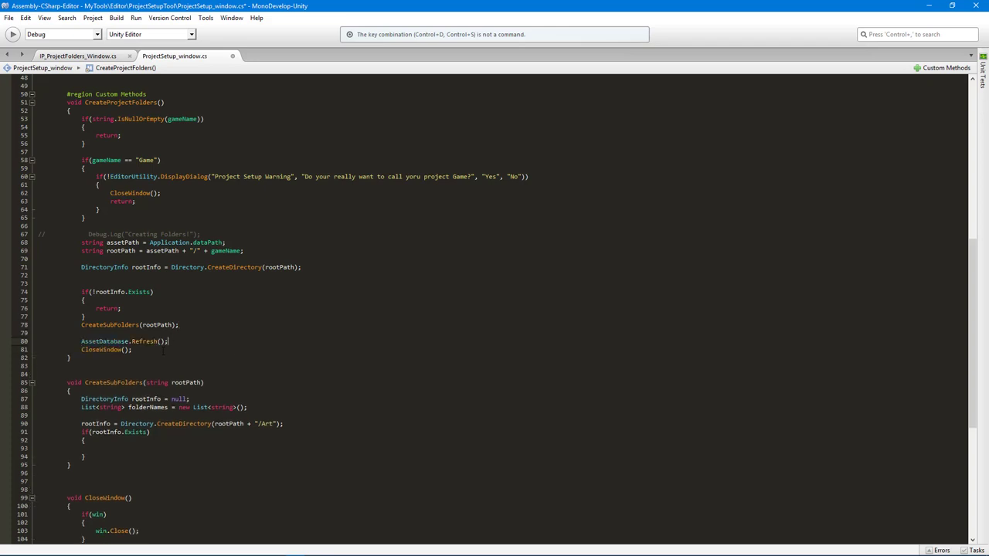
text(/)
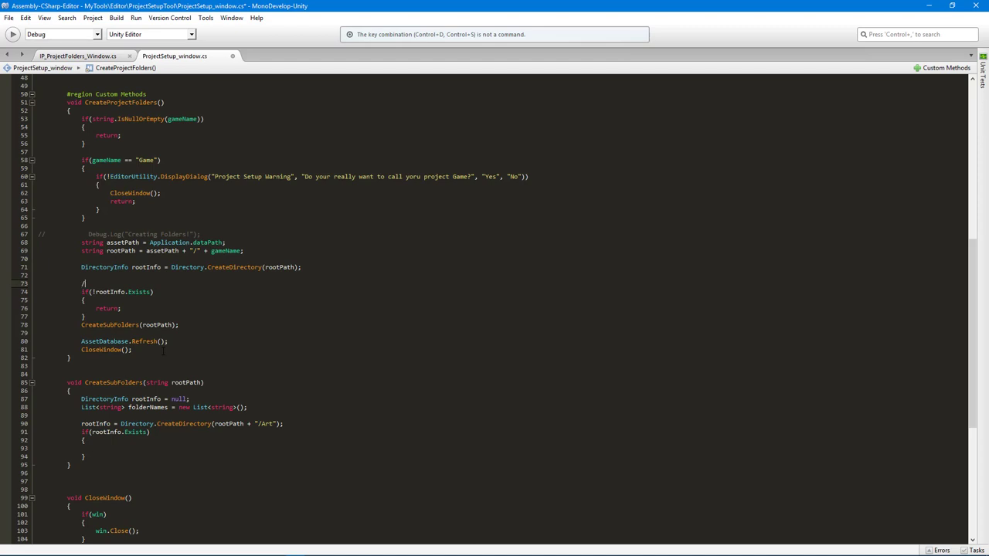
text(/Create)
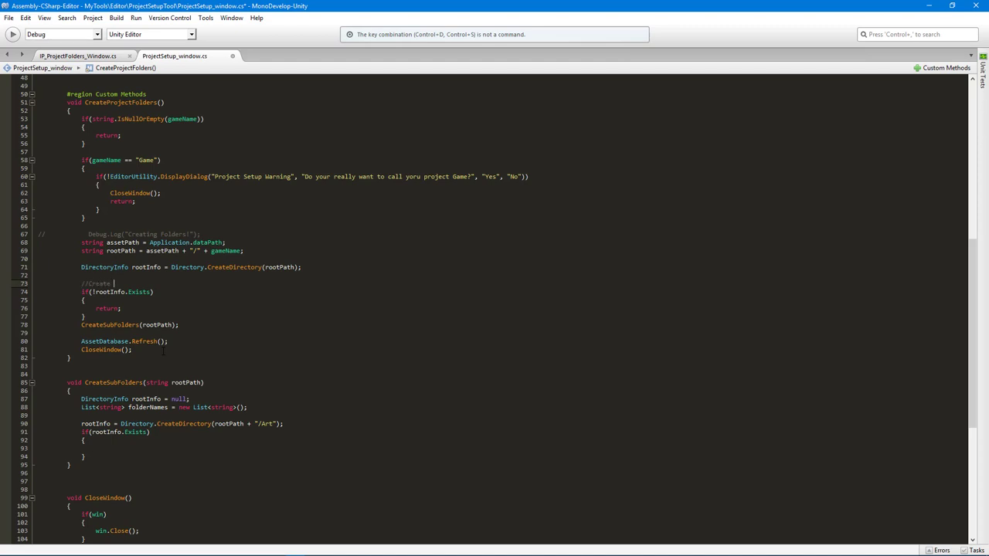
text(sub Directories)
click(120, 234)
text(//Create Root Folder)
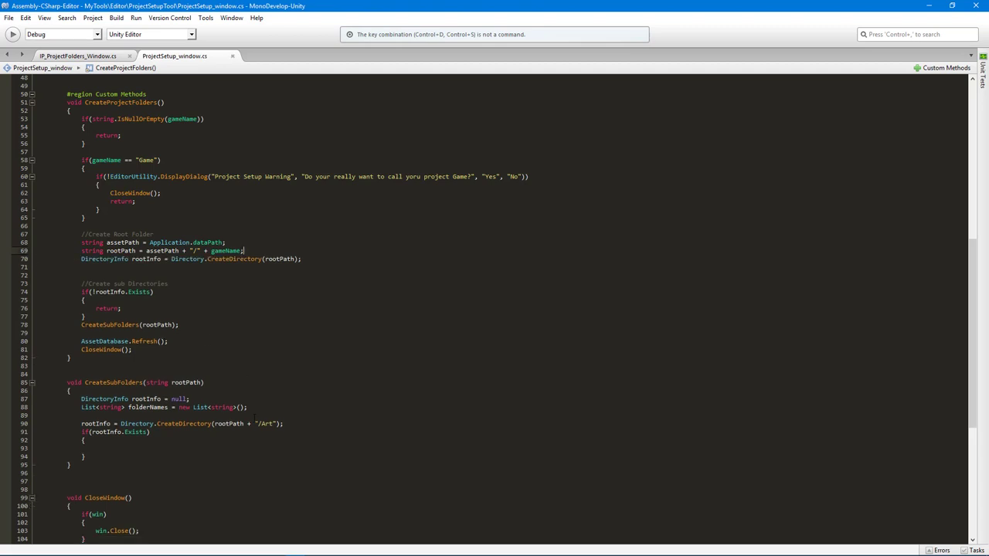
scroll(down, 3)
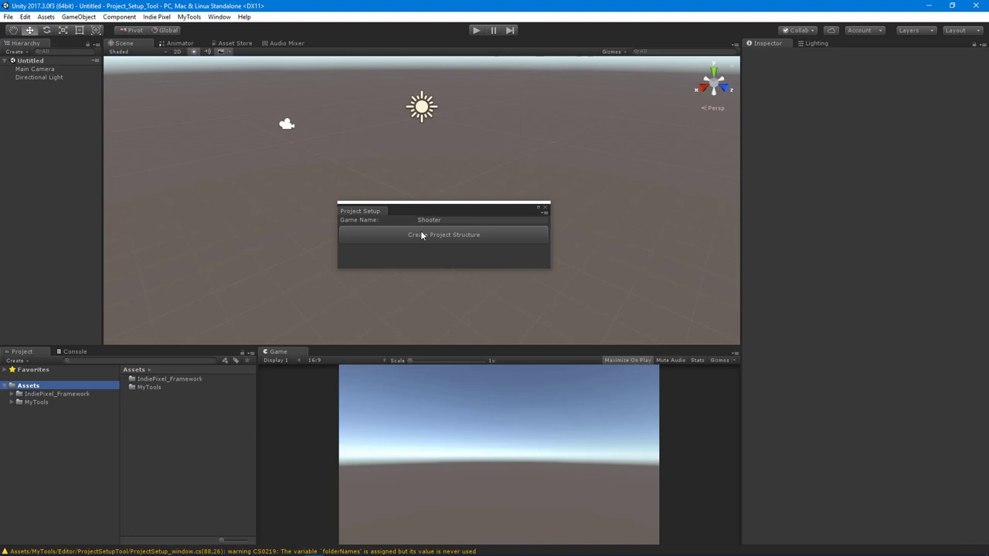
- Run Create Project Structure for Shooter, producing Assets/Shooter with an Art subfolder
click(444, 234)
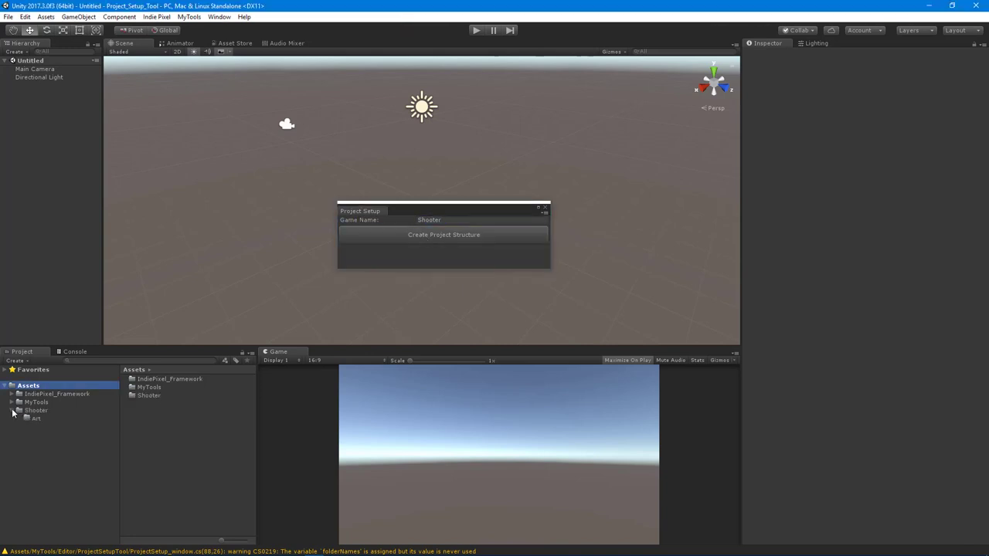
mouse_move(34, 461)
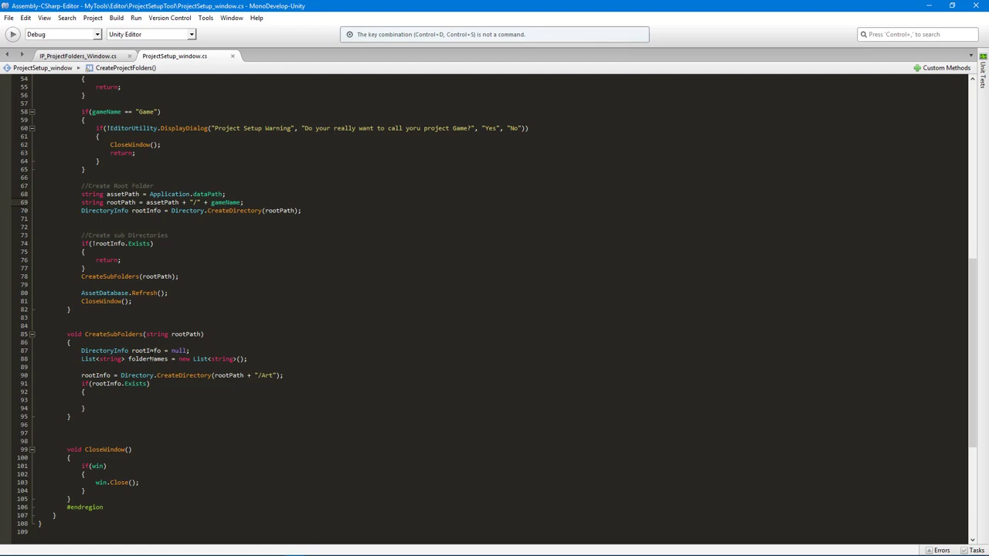
- Add a void CreateFolder(string aPath, List<string> folders) method below CreateSubFolders
click(68, 432)
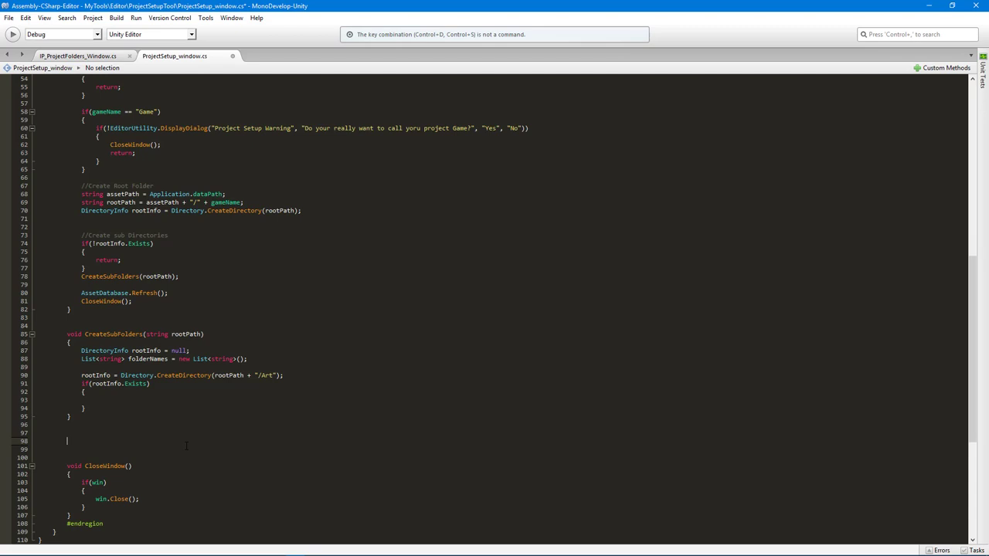
text(void)
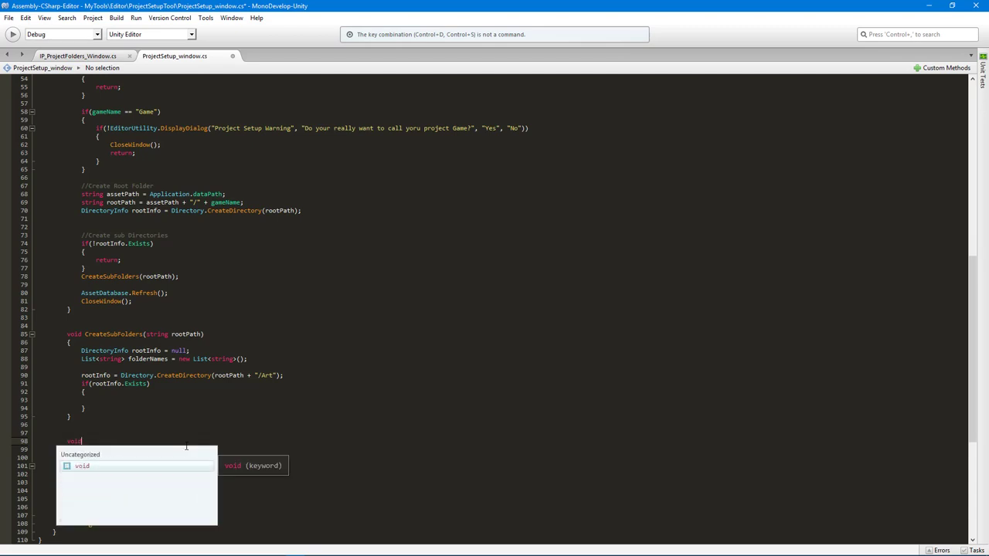
text(CreateFolder()
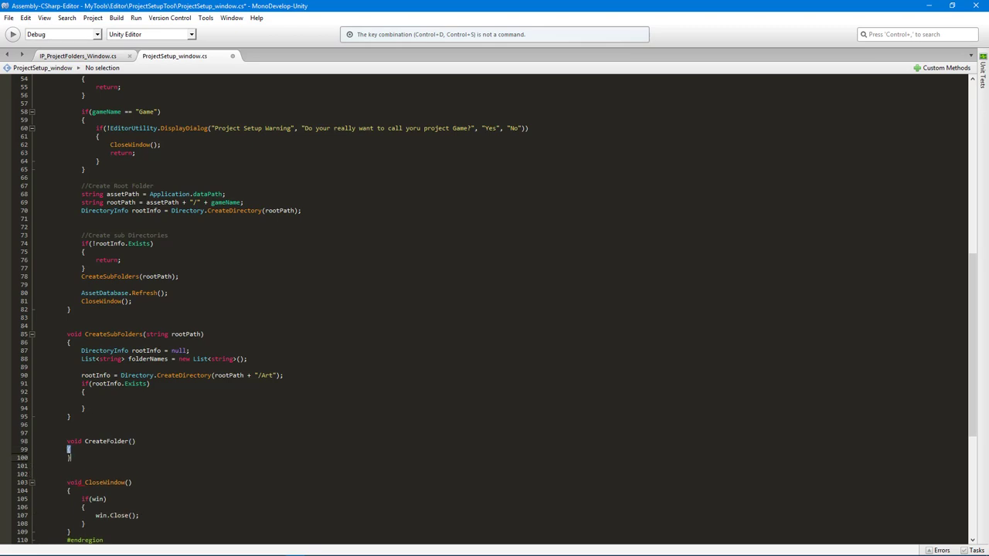
click(104, 441)
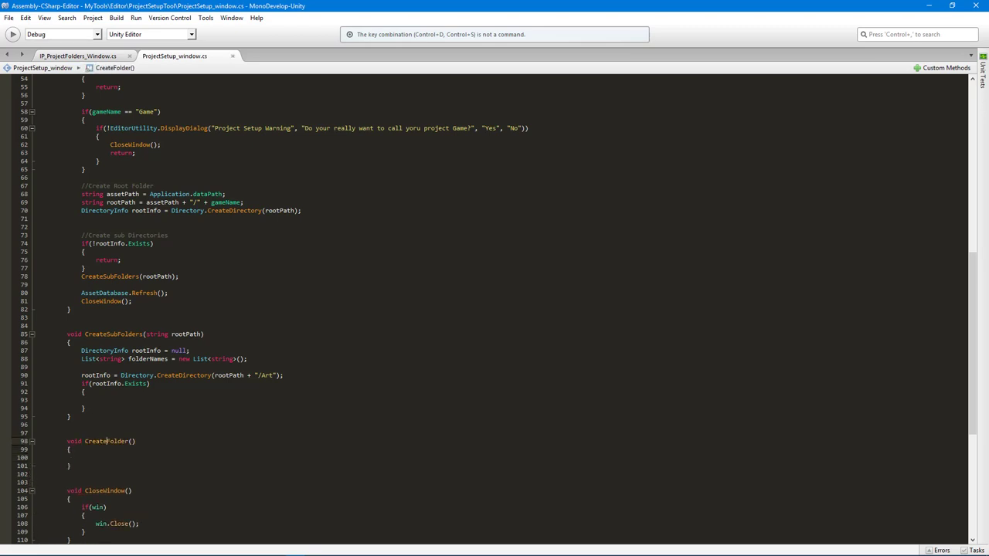
text(string aPath,)
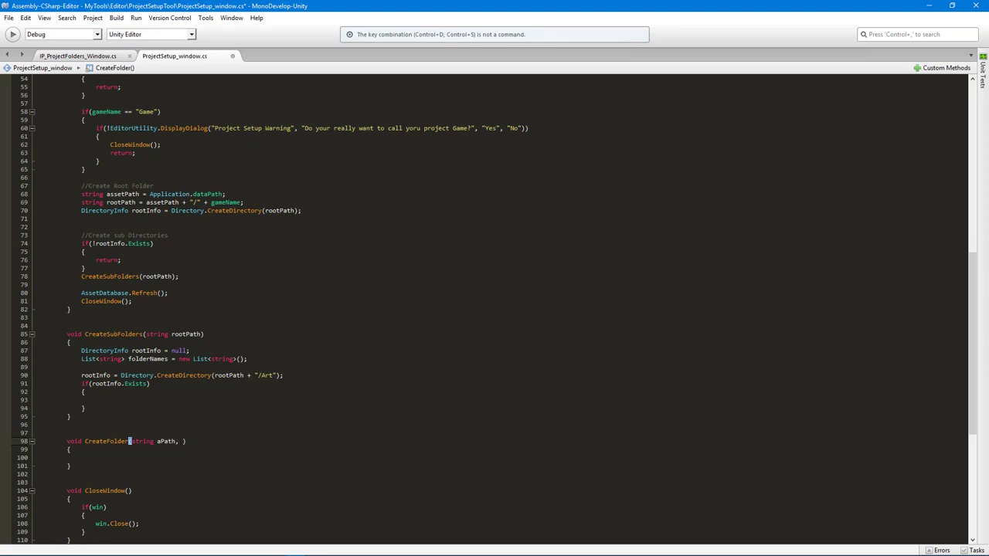
text(List<>)
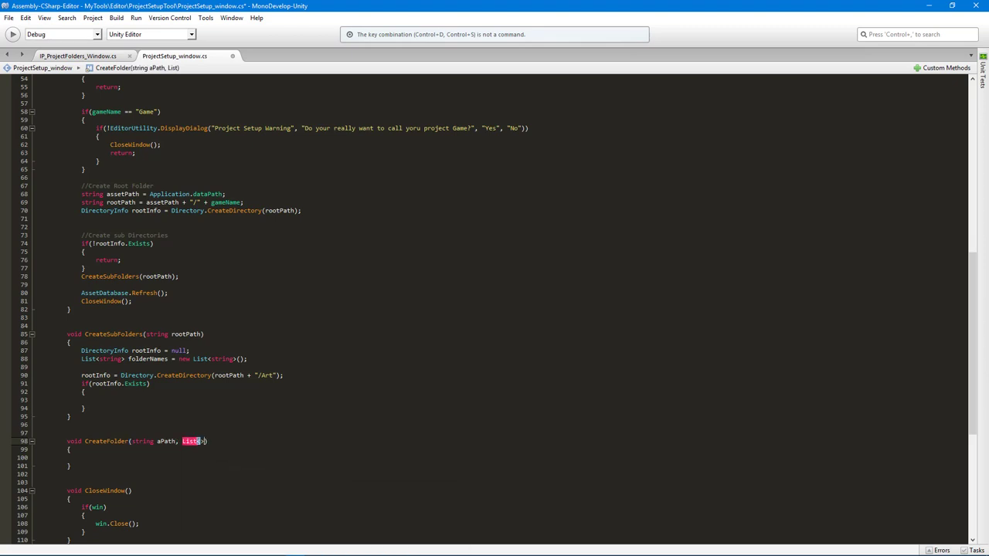
text(<string>)
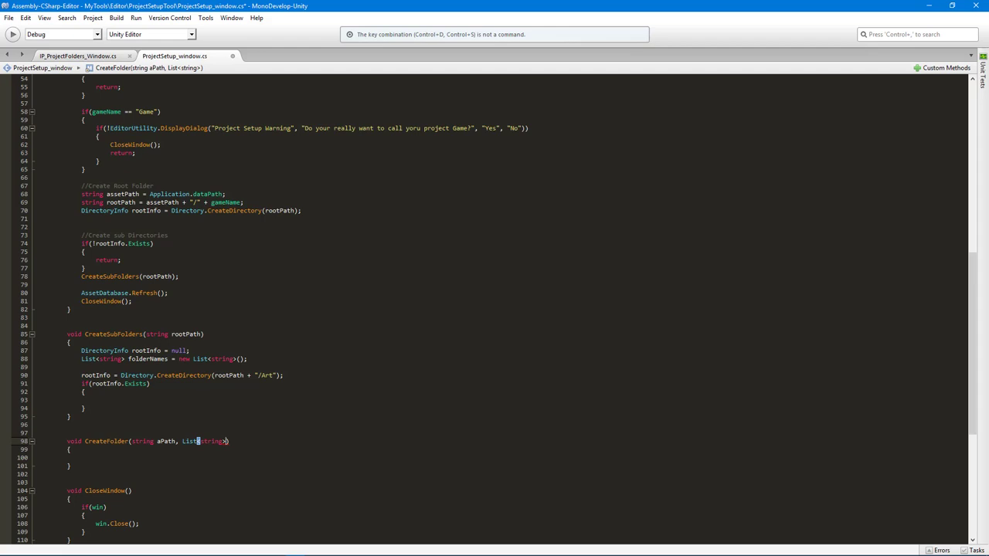
text(folders)
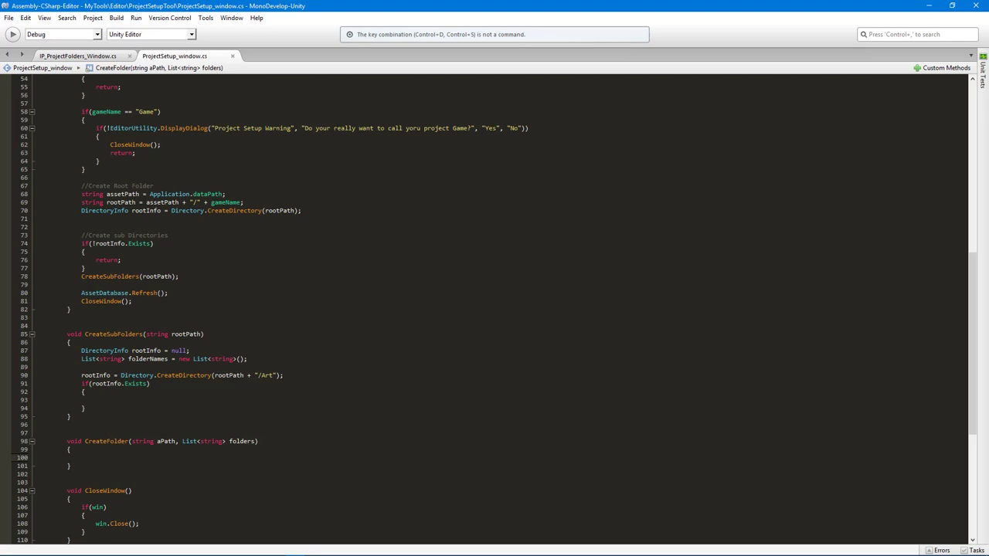
- Write a foreach loop calling Directory.CreateDirectory(aPath + "/" + folder) for each folder
text(foreach(string folder in folders)
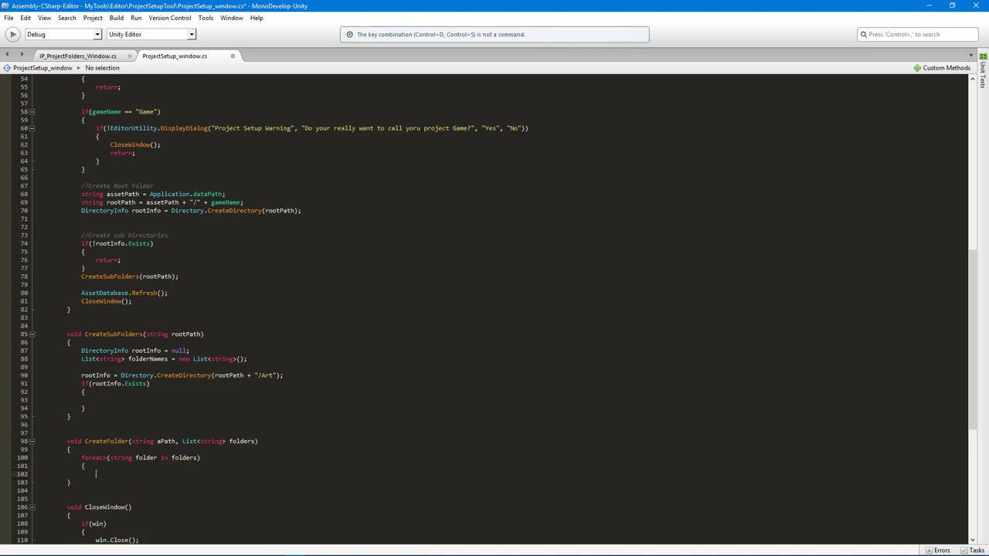
click(95, 473)
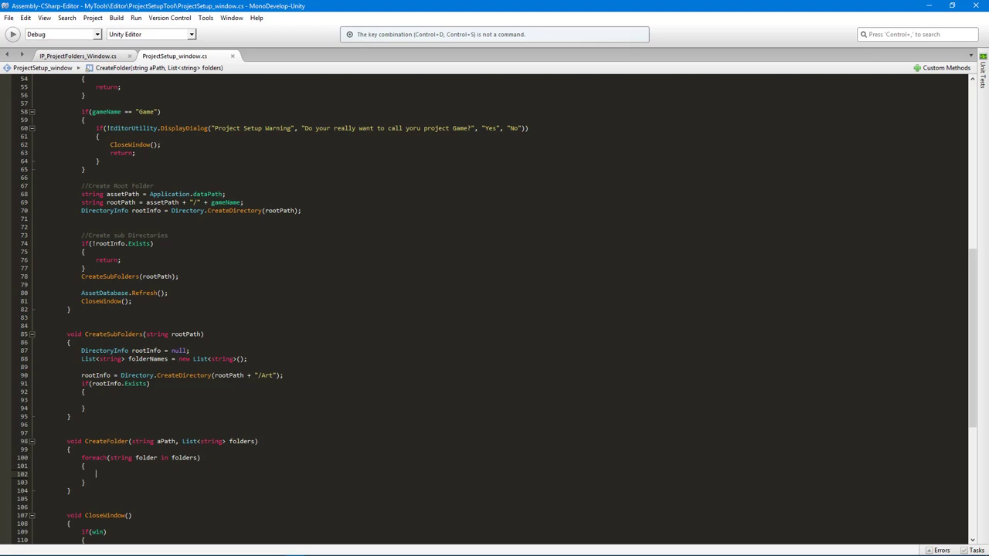
text(Directory.CreateDirectory(aPath)
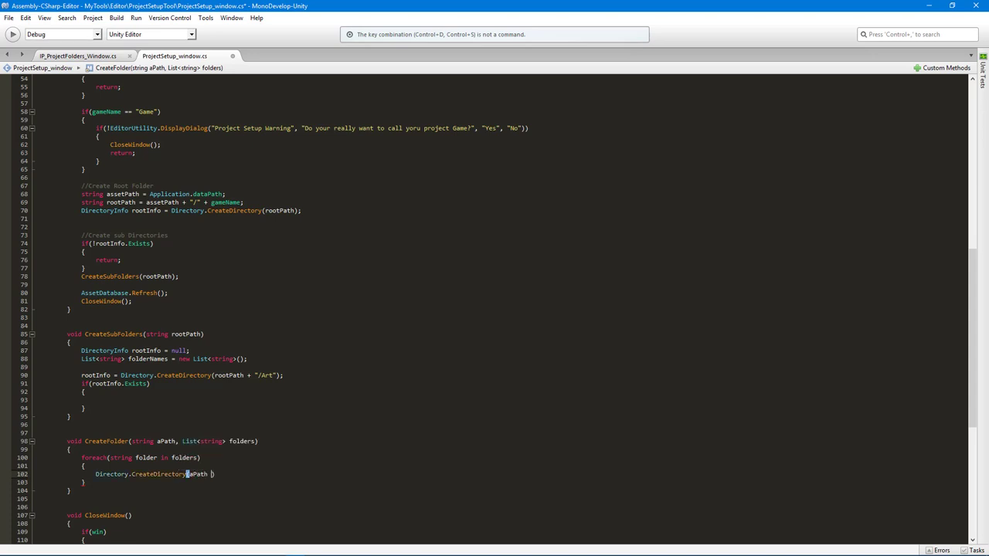
text(+ "")
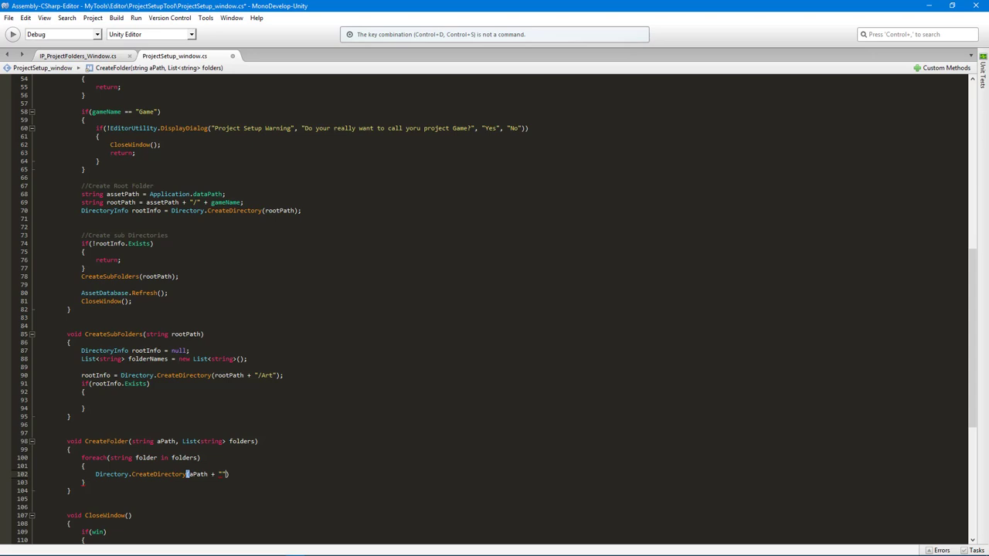
text(/)
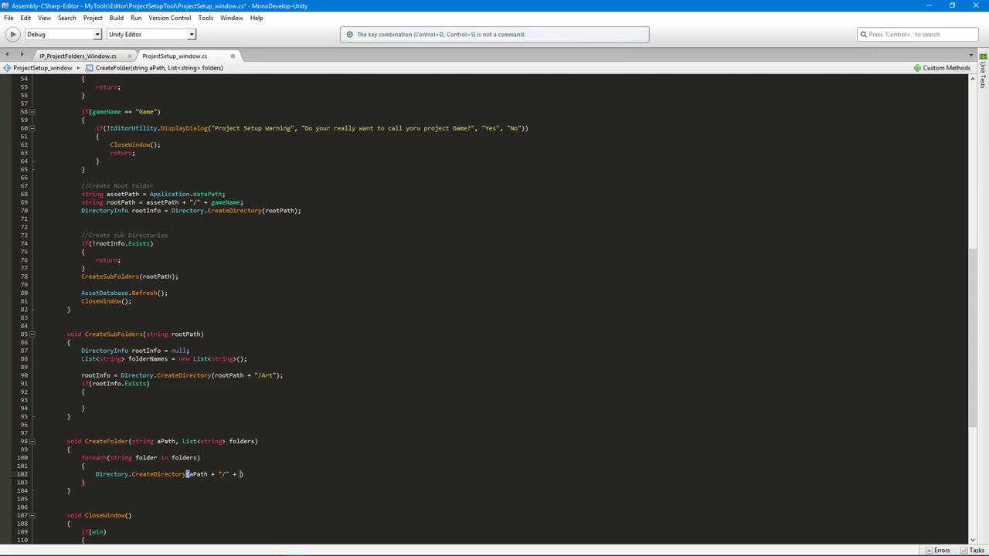
text(folder)
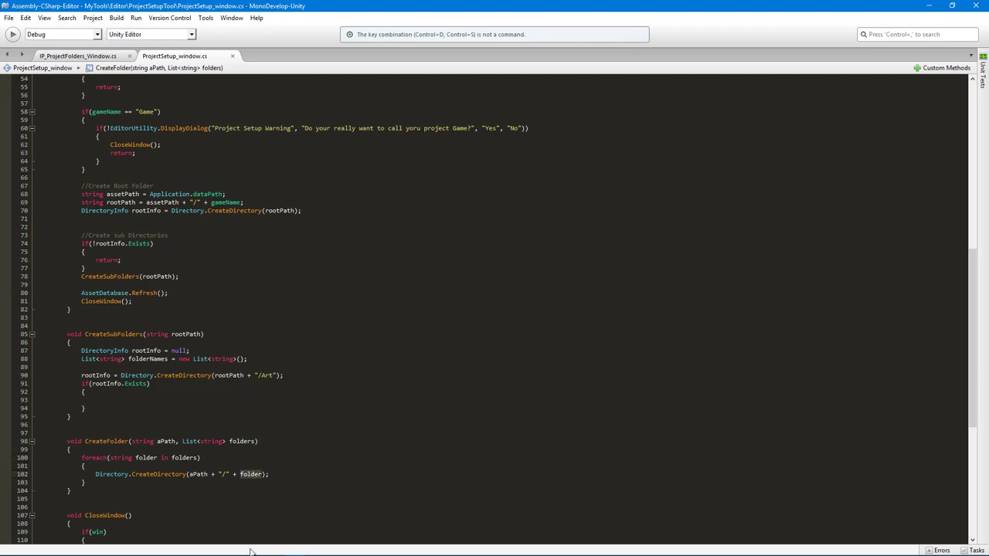
click(101, 399)
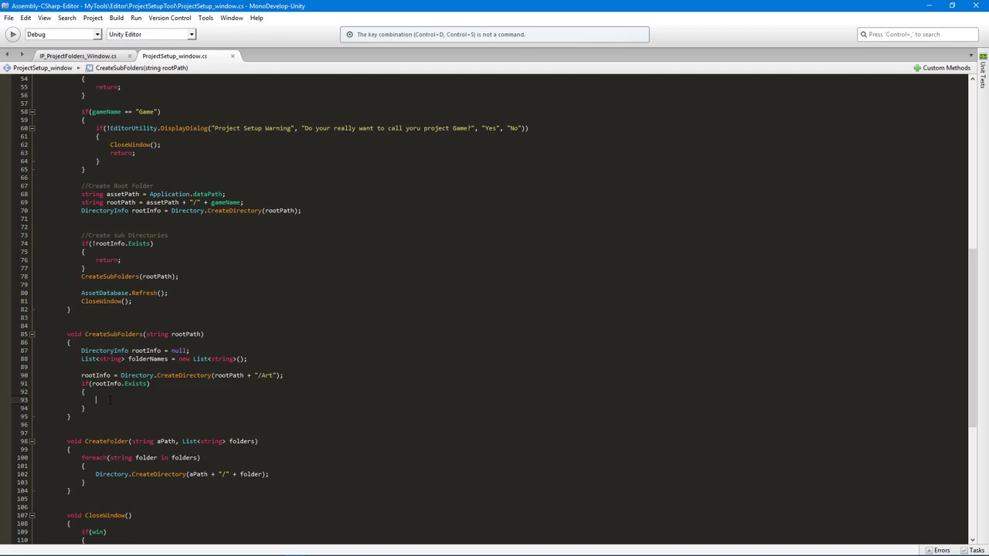
- Write folderNames.Clear() and add Animation, Objects, Materials and Prefabs inside the Art block
text(folderNames.Clear)
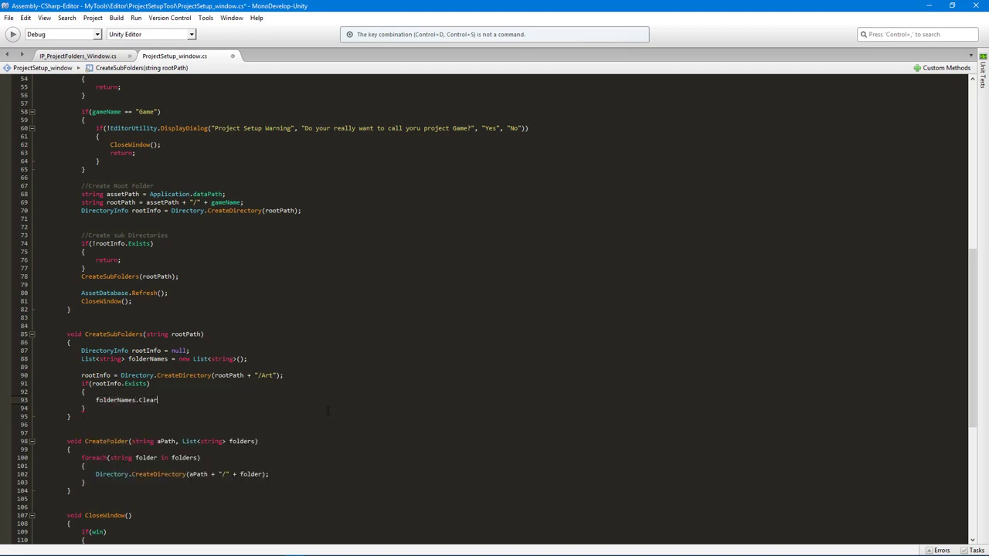
text(();)
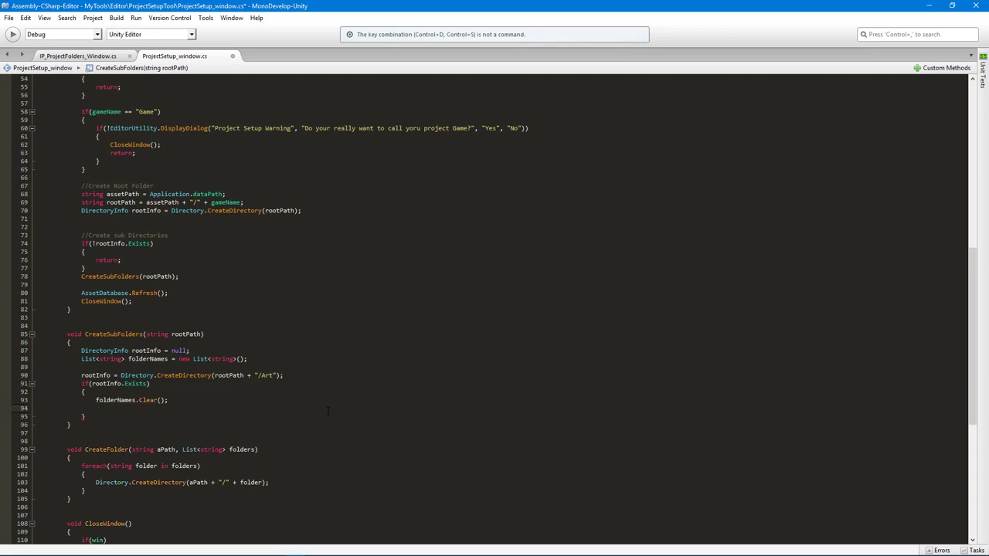
text(folderNames.Add)
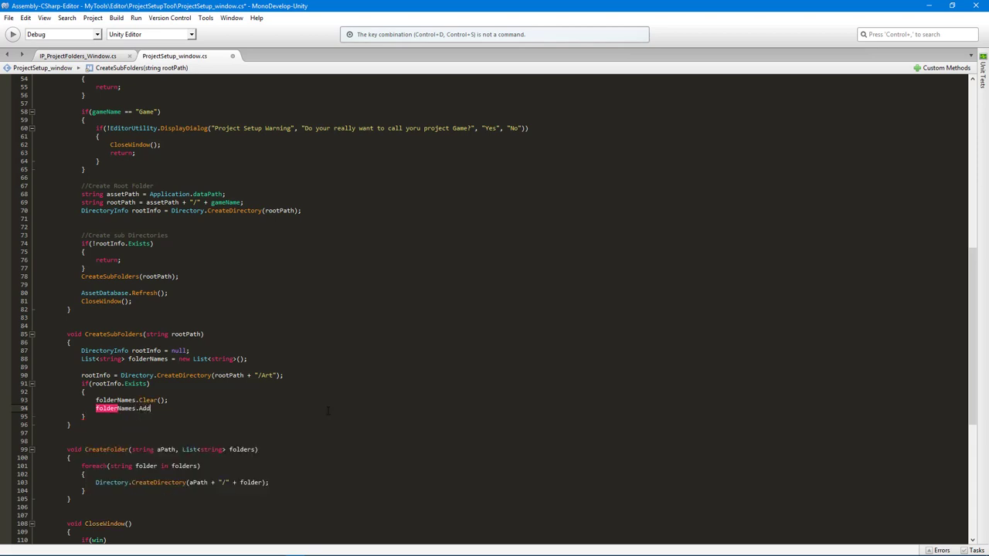
text(("A"))
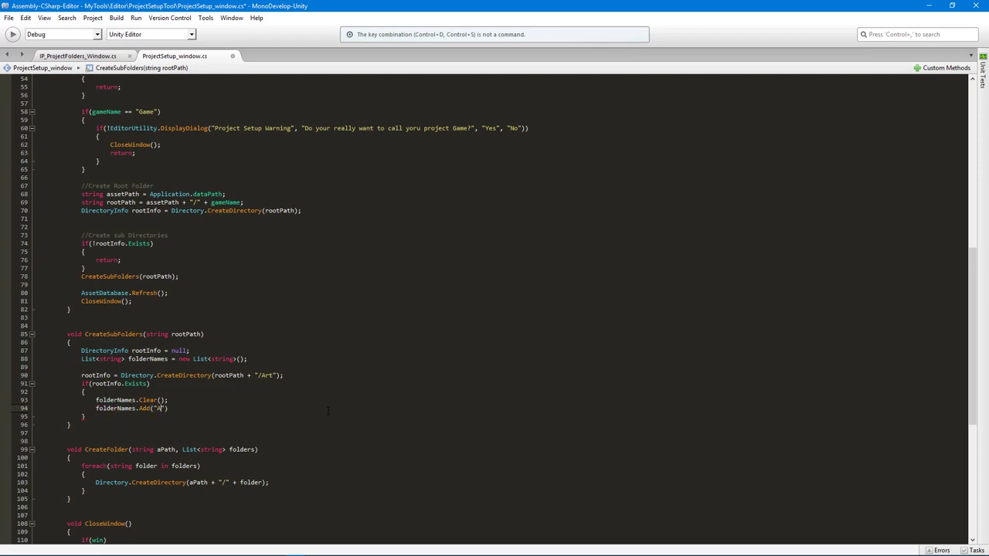
text(Animation");)
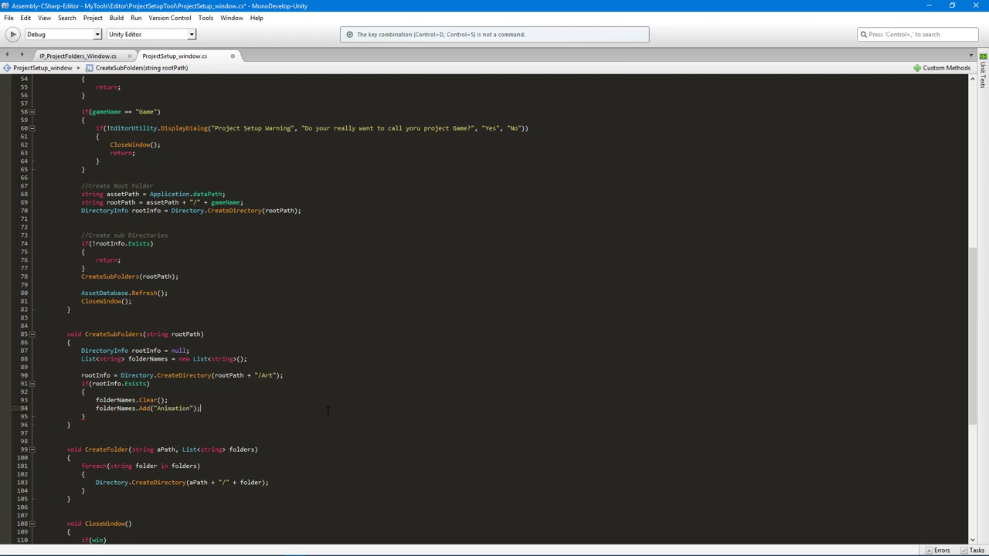
text(folderNames.Add("Objec"))
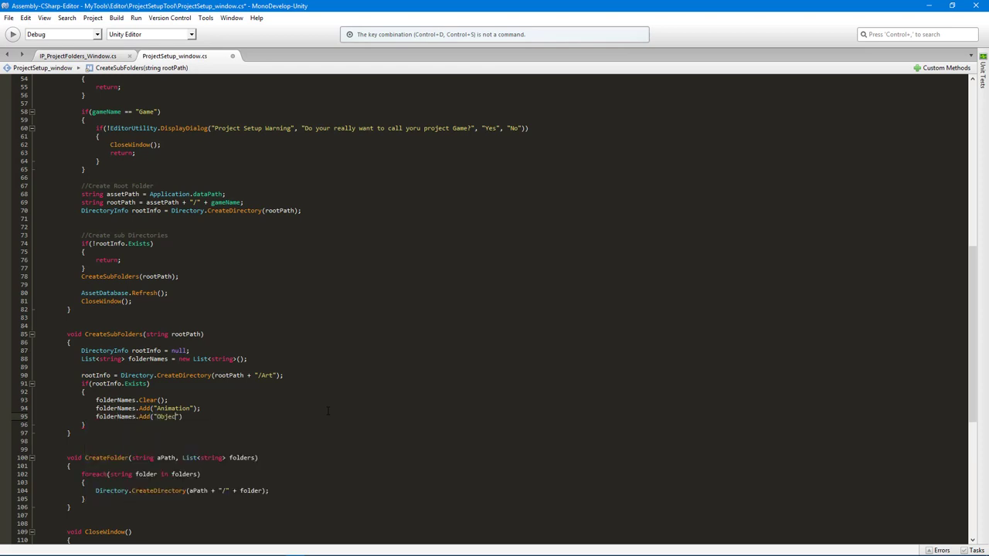
key(Return)
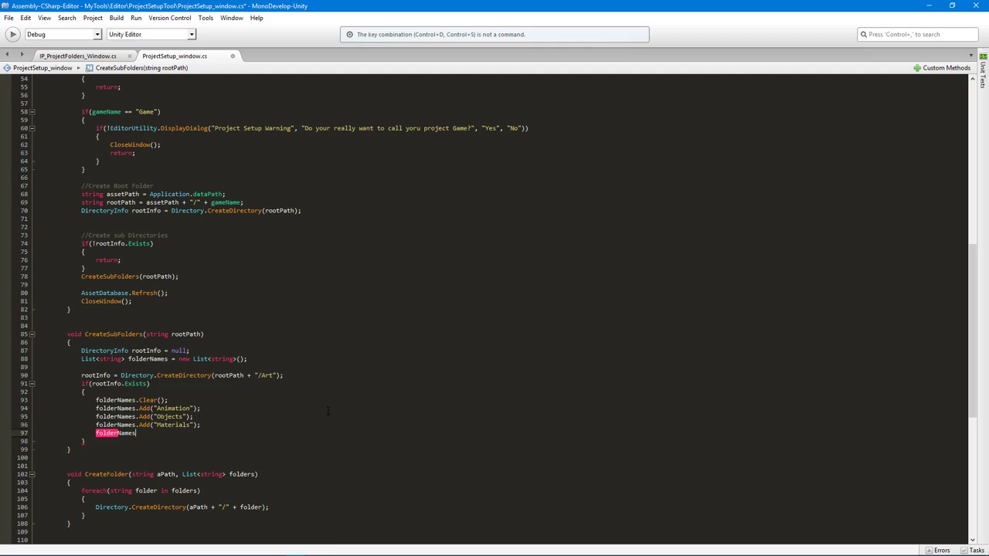
text(.Add())
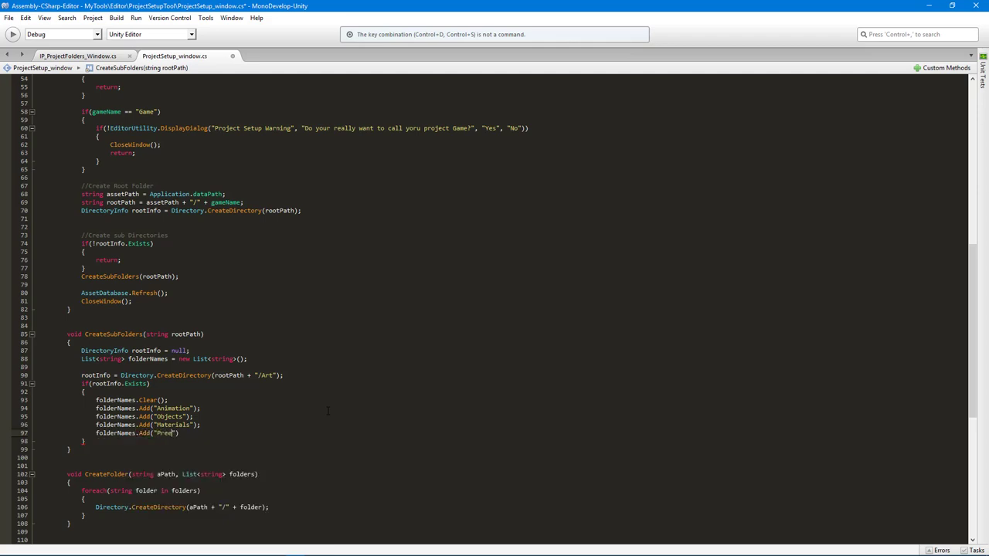
text(fabs)
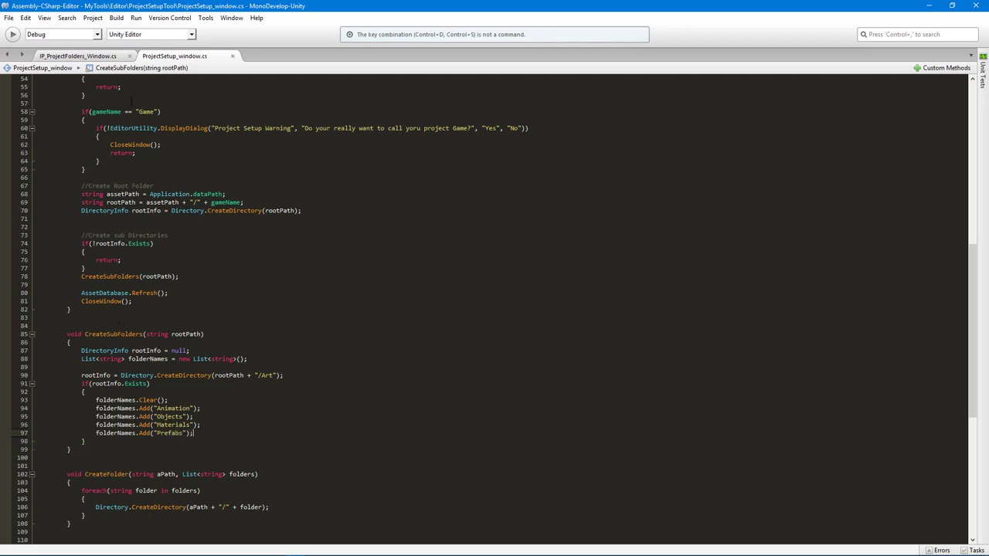
- End the Art block with CreateFolder(rootPath + "/Art", folderNames), using autocomplete
click(77, 55)
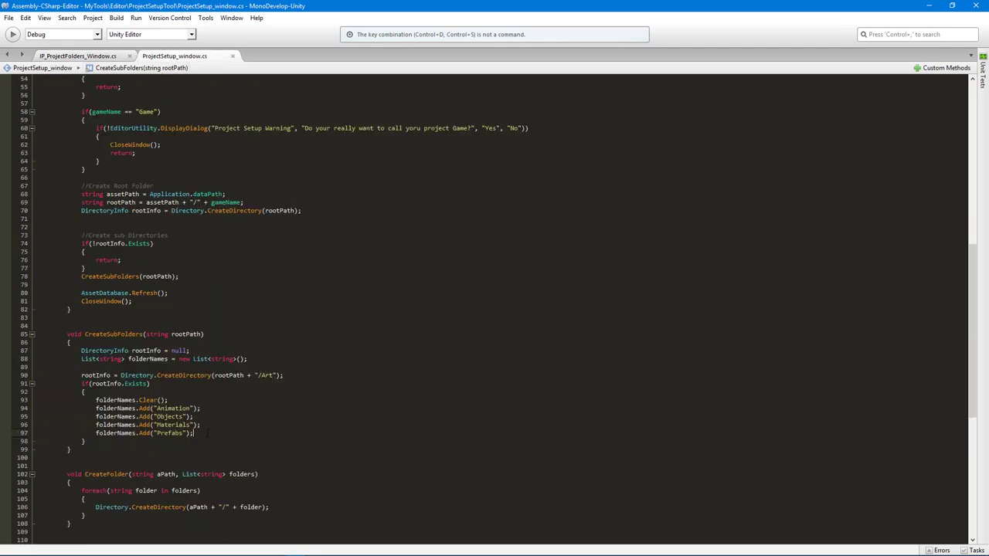
text(d)
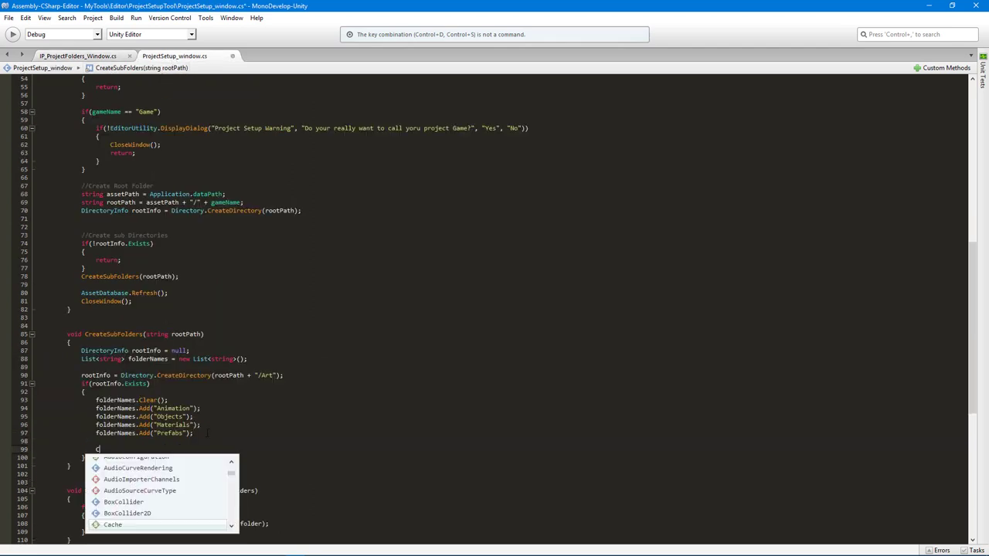
text(reateFolder)
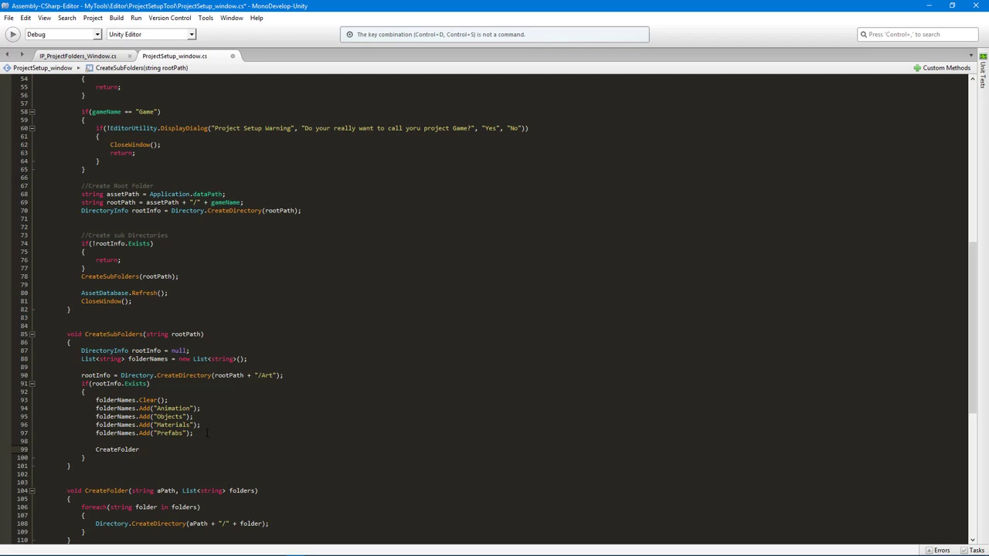
text(())
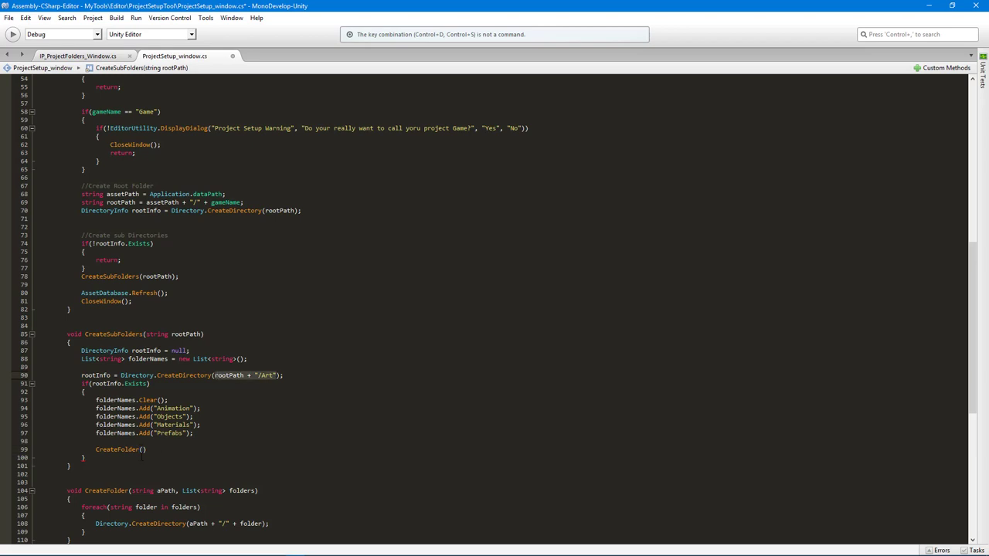
text(rootPath + "/Art",)
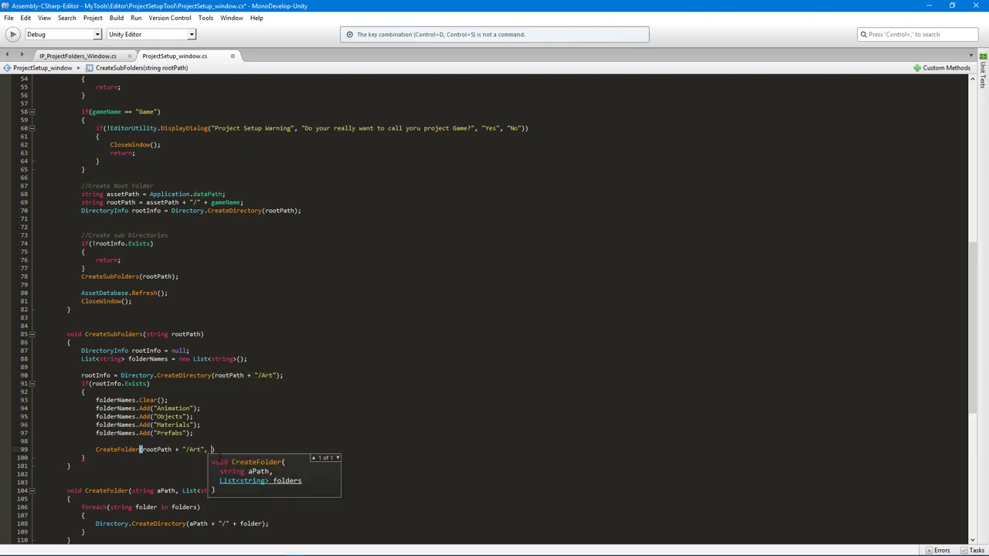
text(folderNames)
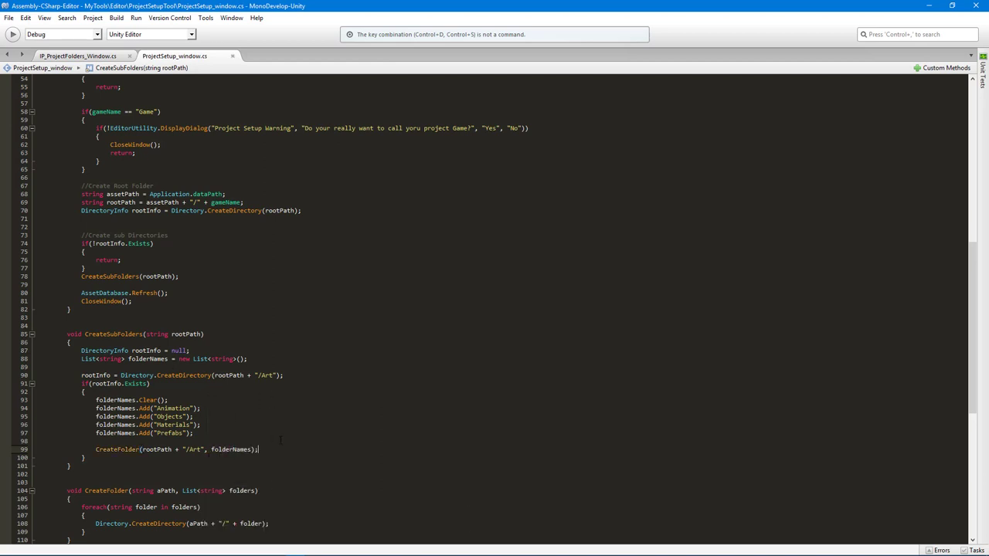
scroll(down, 3)
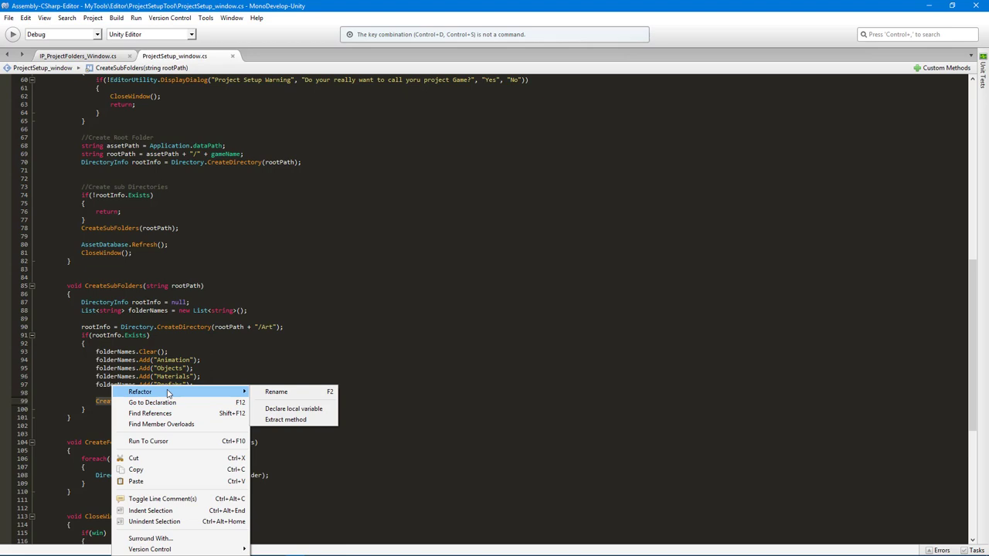
- Rename the CreateFolder helper method through Refactor > Rename and confirm the new name
click(276, 391)
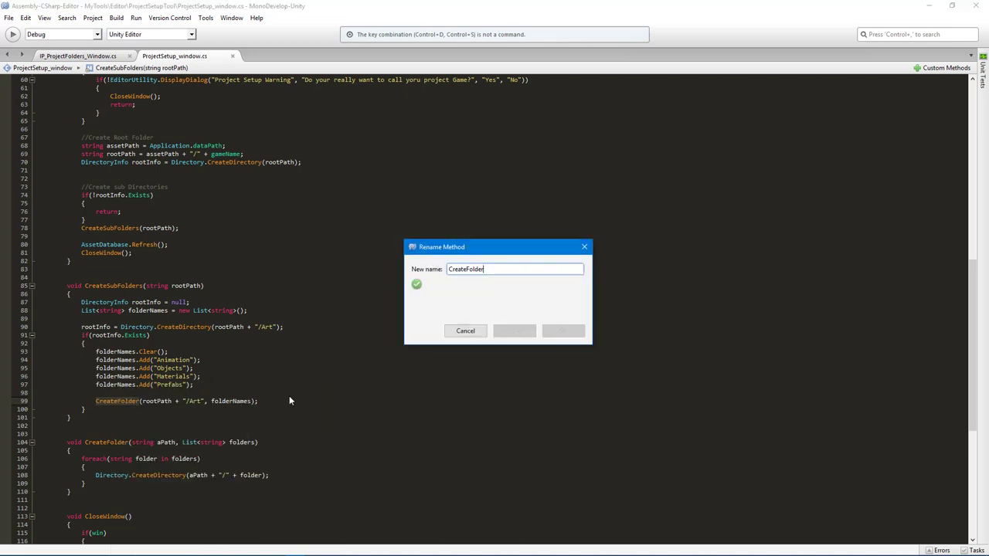
click(514, 331)
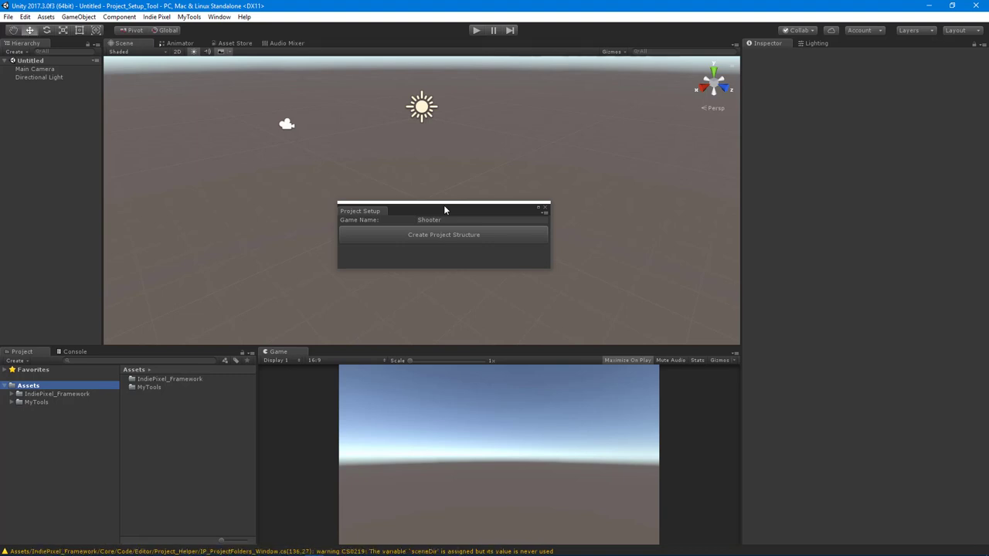
- Run Create Project Structure to generate Shooter/Art with Animation, Materials, Objects and Prefabs
click(443, 234)
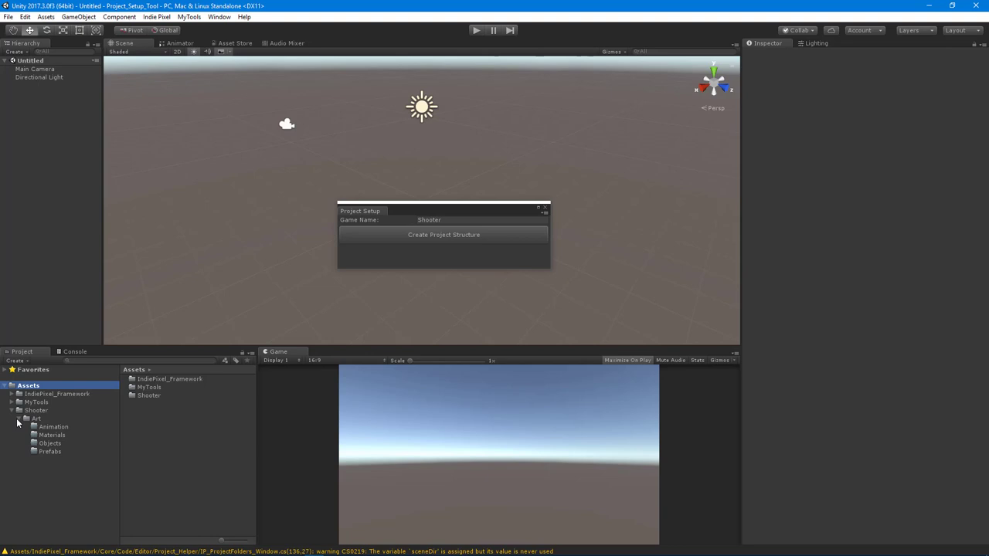
mouse_move(44, 489)
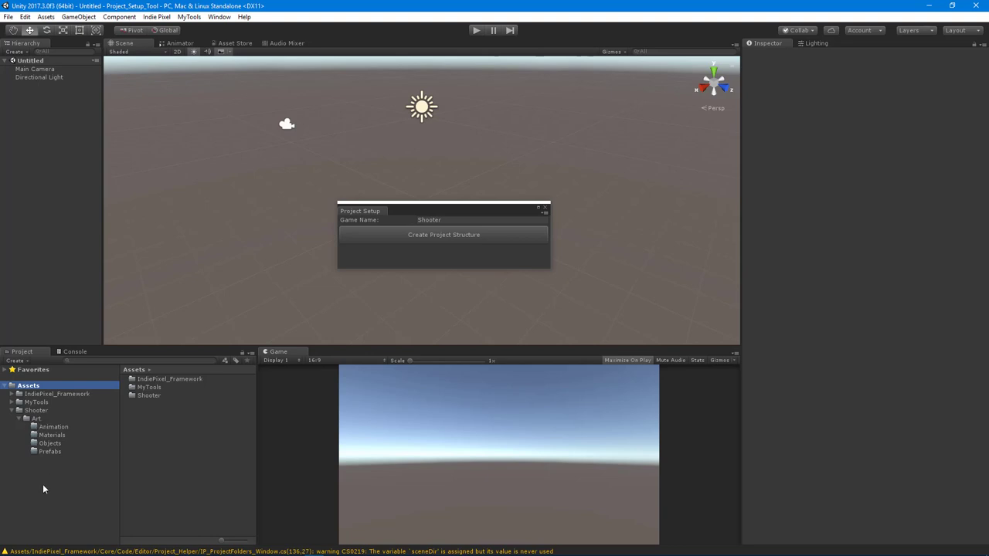
mouse_move(240, 548)
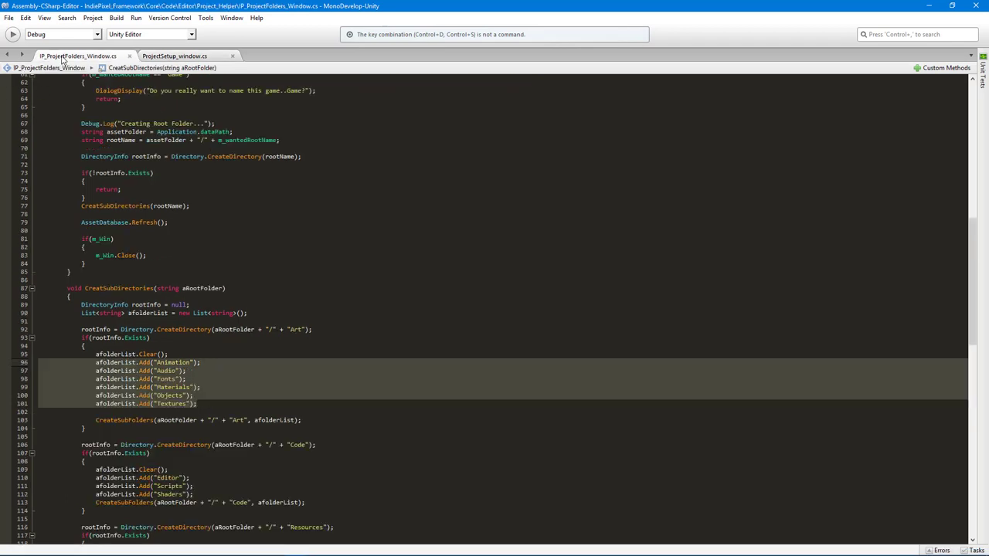
- Paste the copied folder block into ProjectSetup_window.cs and rename its list to folderNames
scroll(down, 3)
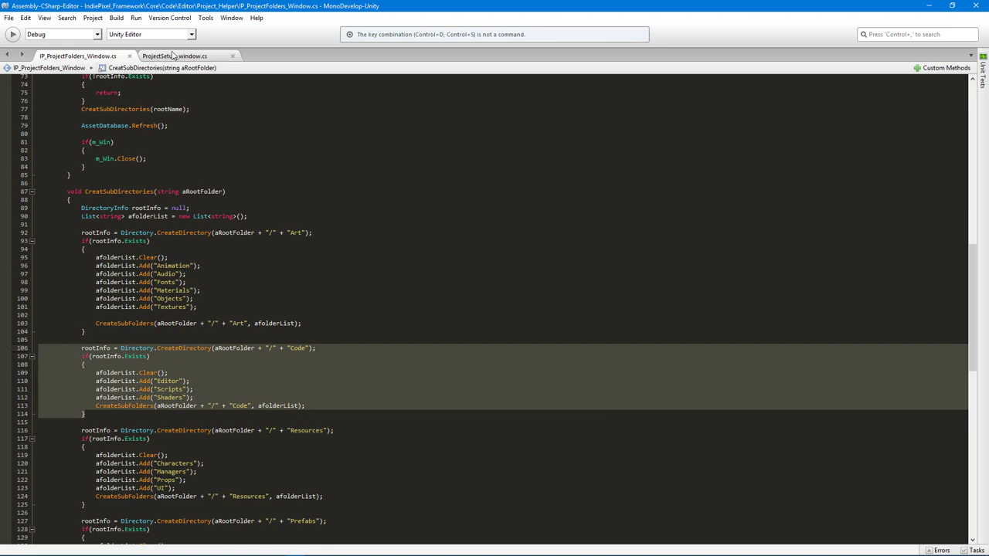
click(174, 55)
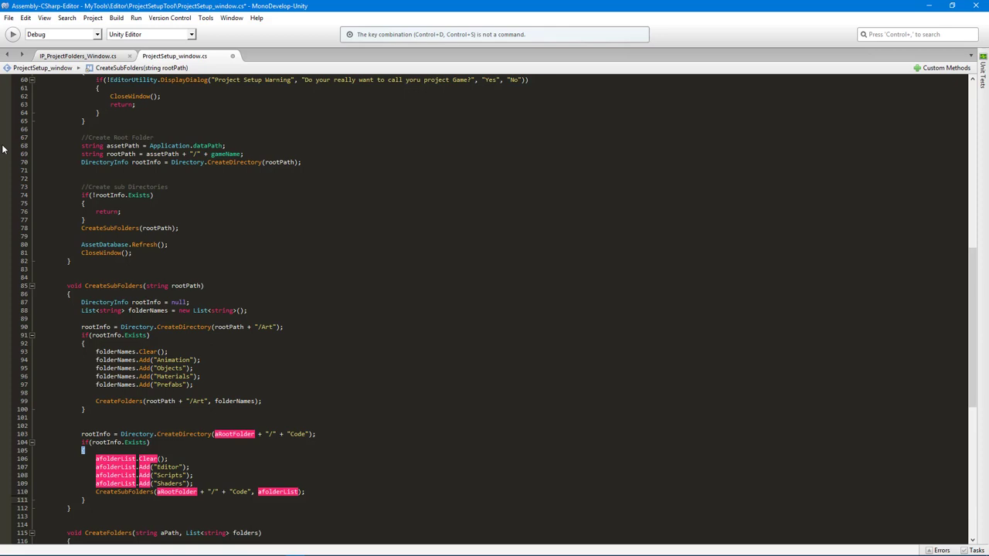
scroll(down, 3)
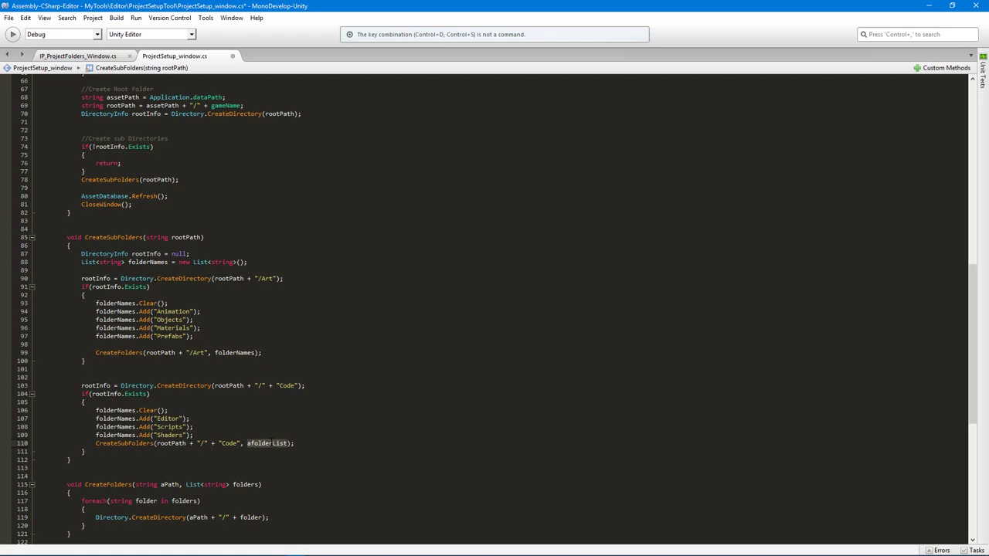
text(folderNames)
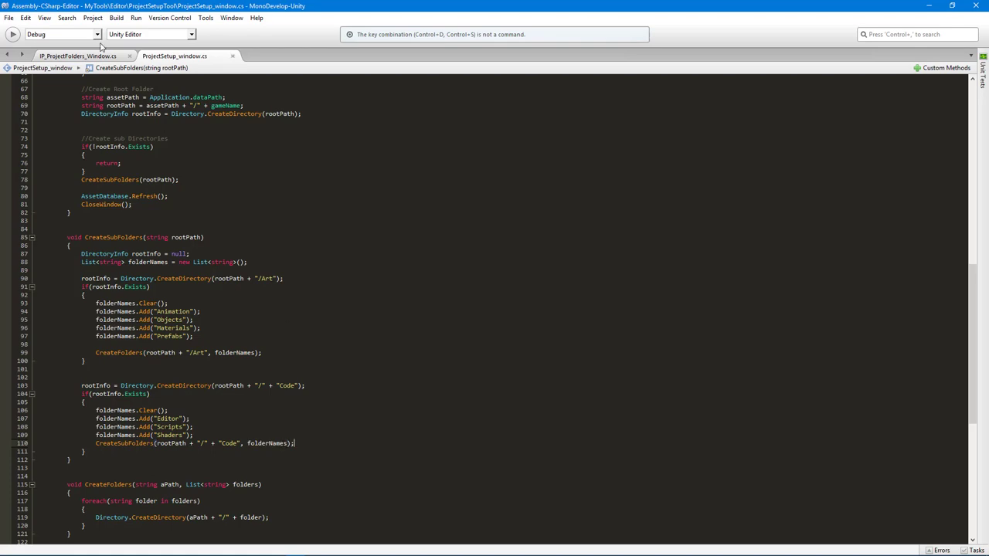
- Select the Resources and Prefabs folder code in IP_ProjectFolders_Window.cs for copying
click(77, 55)
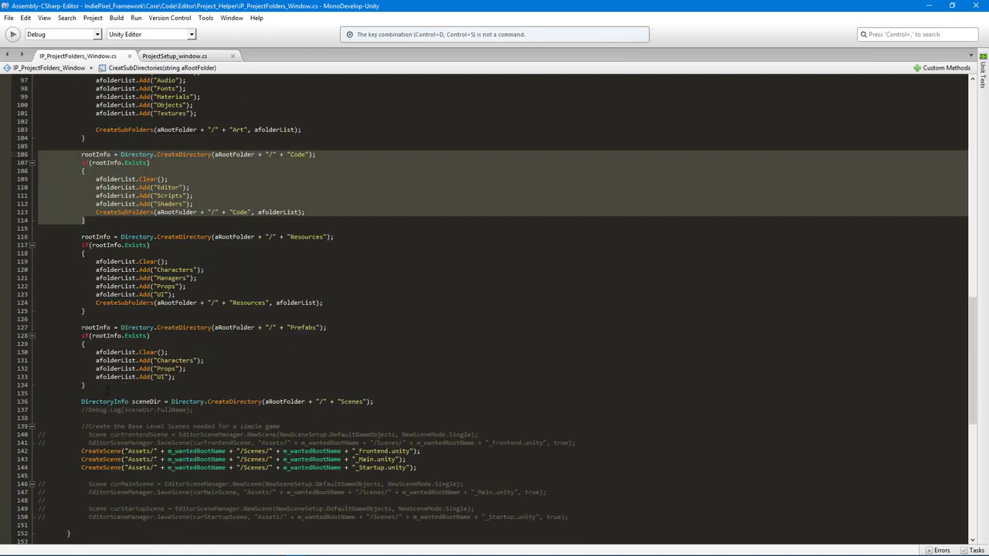
click(376, 401)
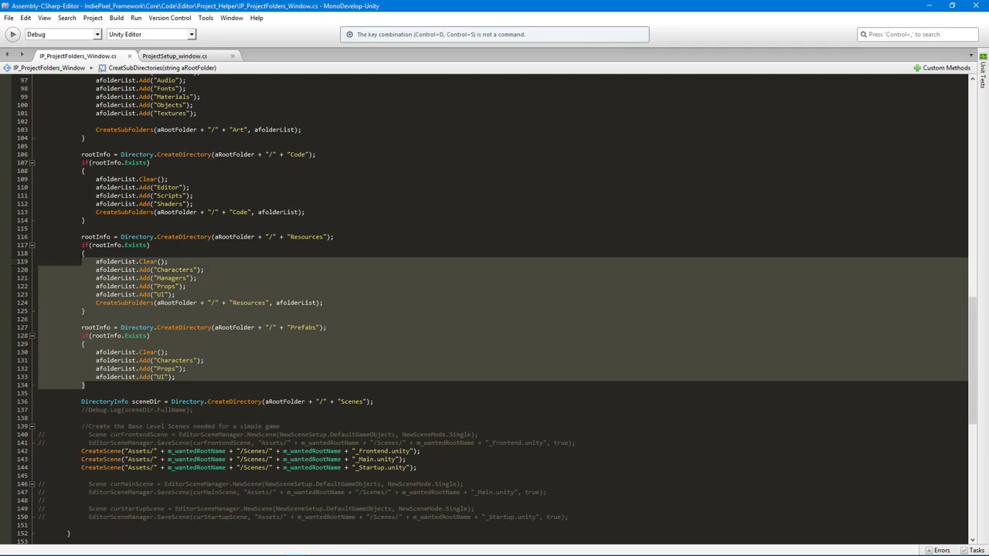
scroll(up, 3)
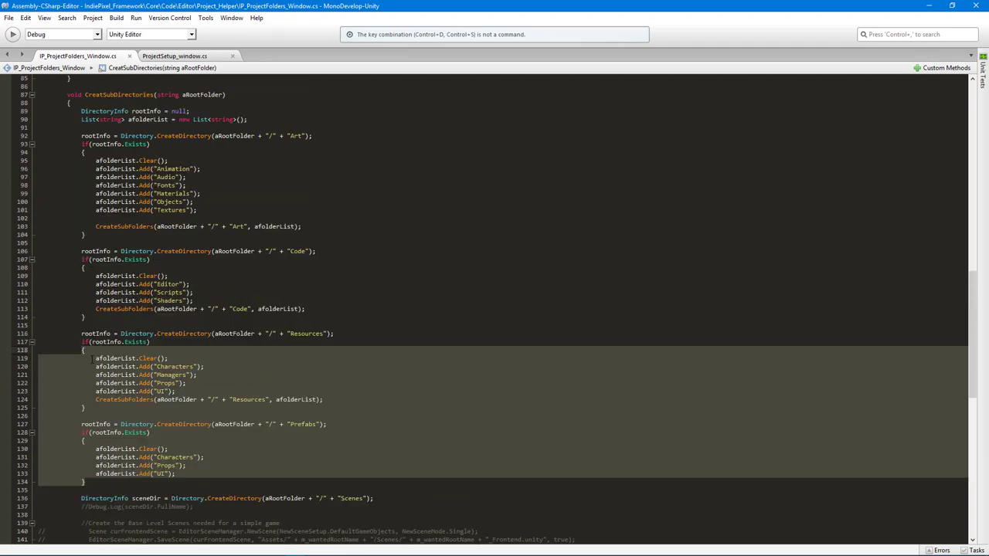
scroll(down, 3)
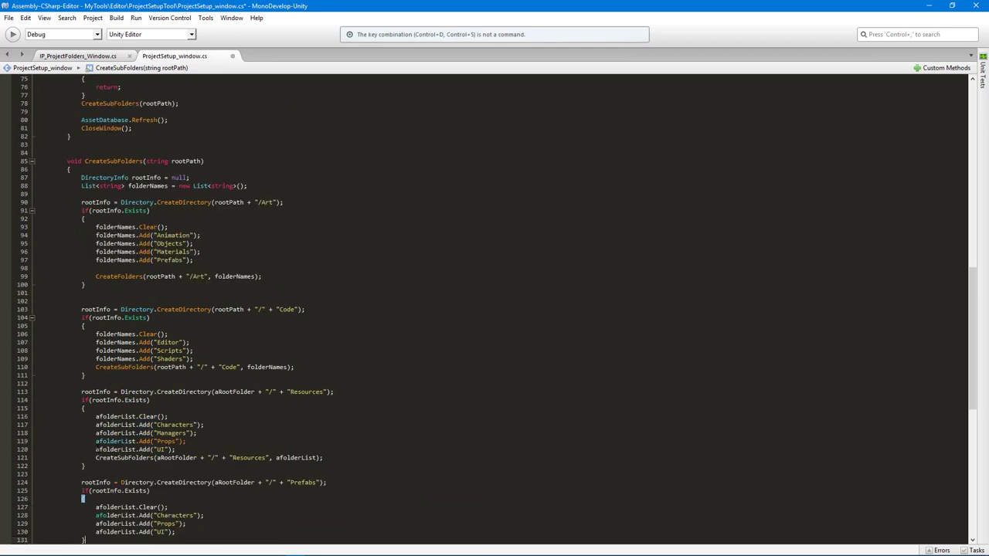
scroll(down, 3)
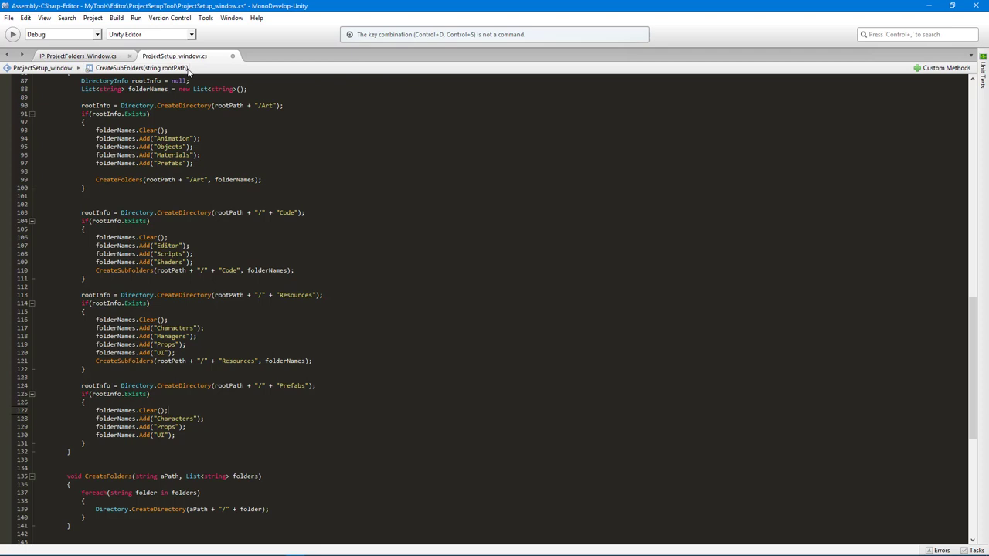
- Add a CreateFolders(rootPath + "/Prefabs", folderNames) call to the Prefabs block
click(77, 55)
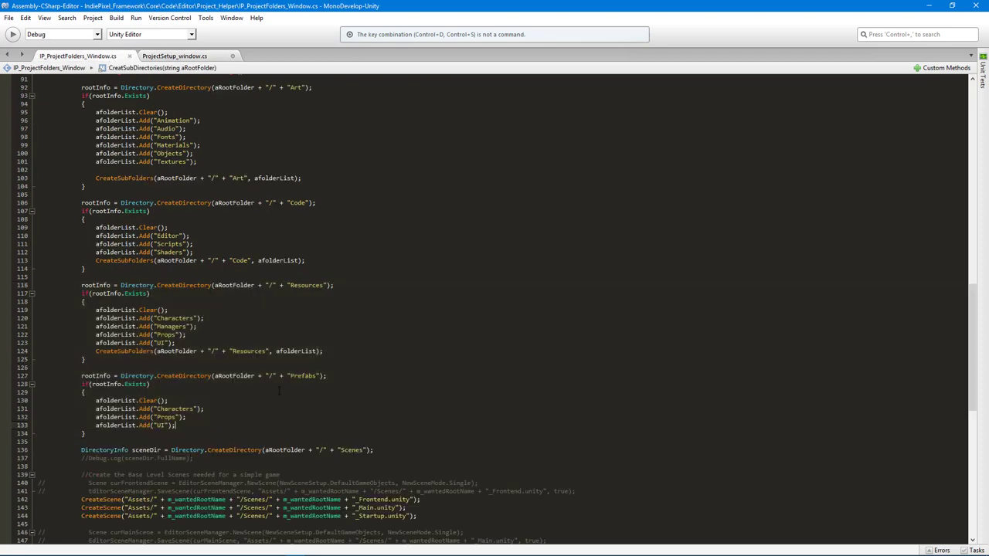
scroll(down, 3)
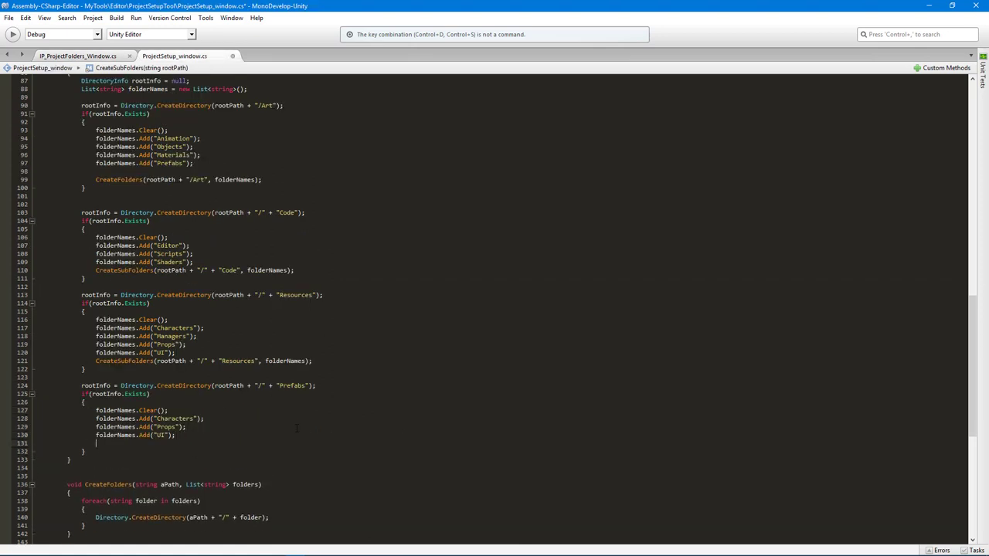
key(enter)
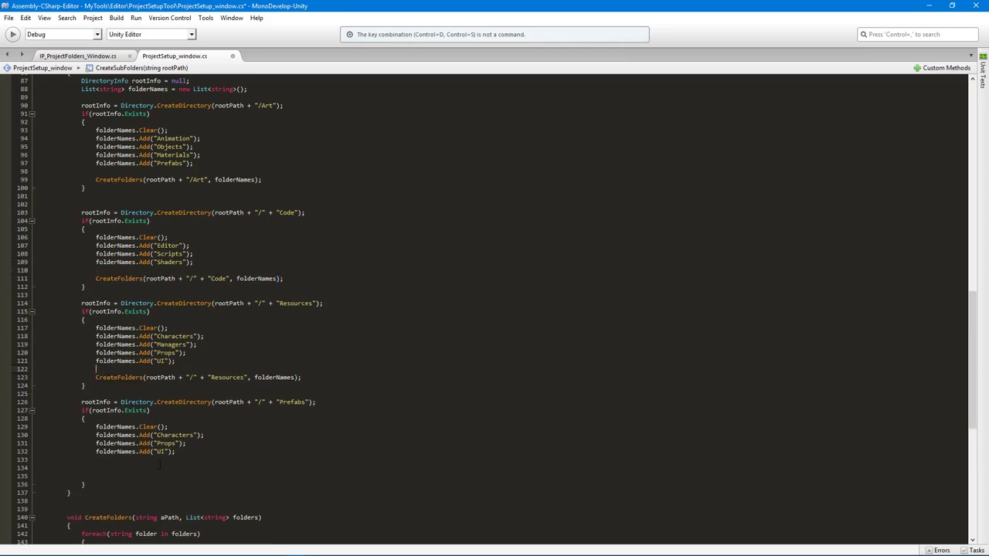
text(CreateFolders())
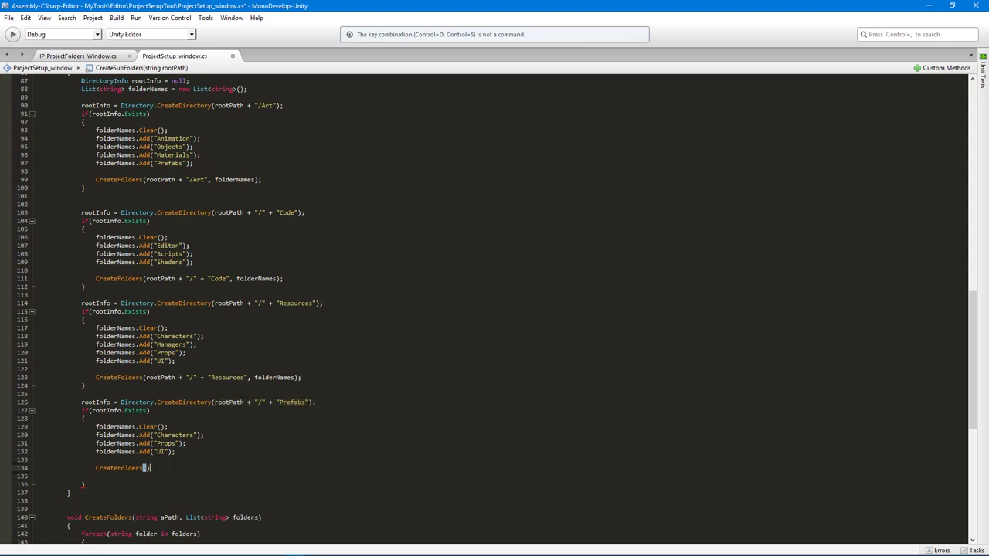
text(rootPath + "/" + "Prefabs")
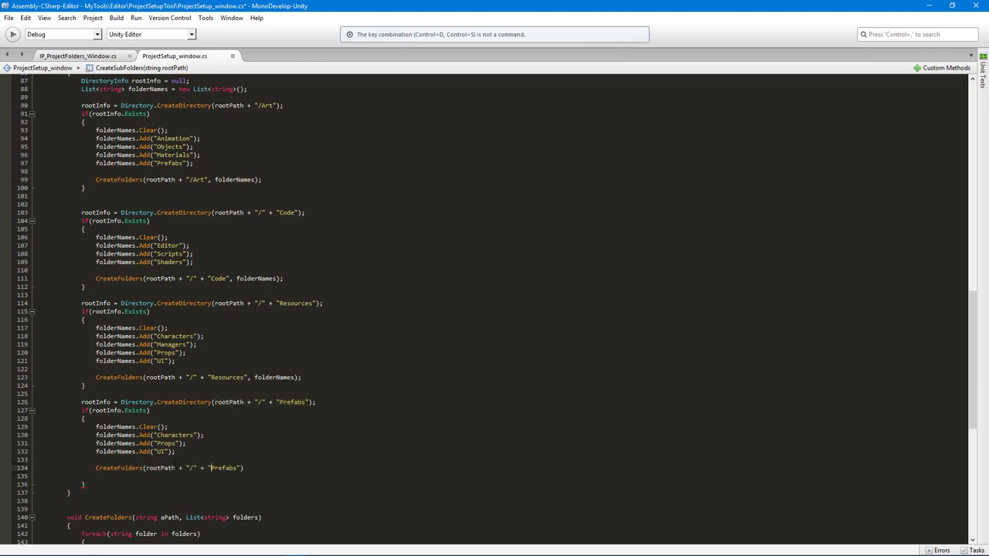
click(209, 467)
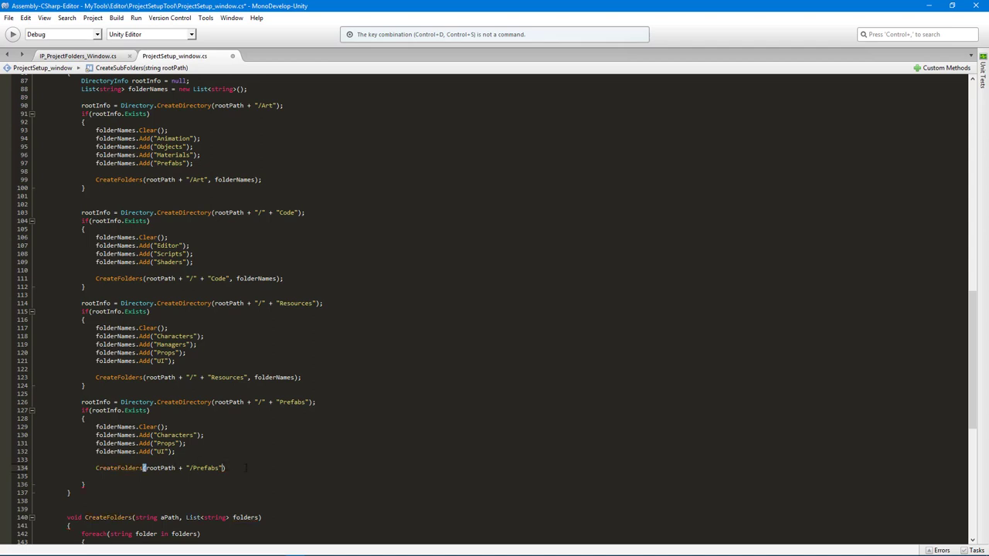
text(folderNames)
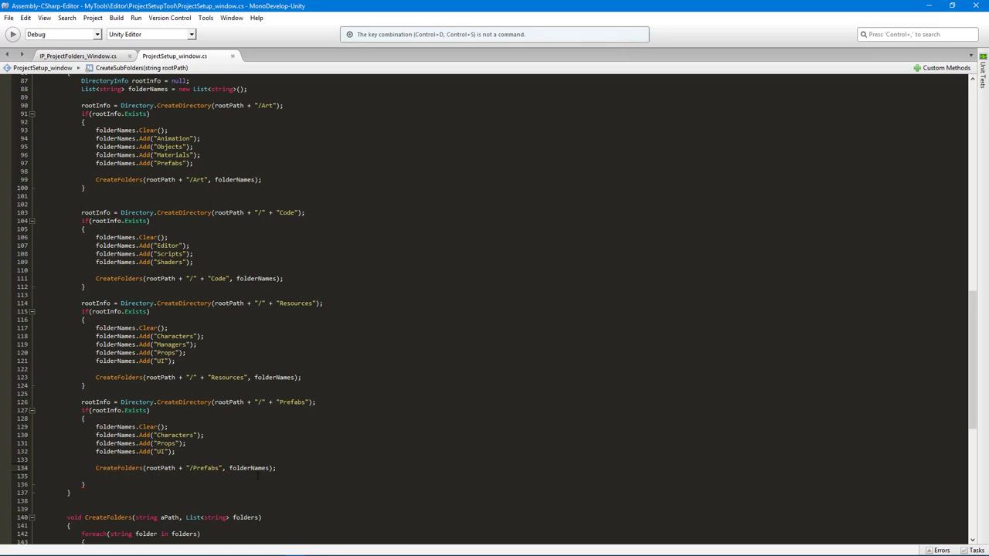
scroll(down, 3)
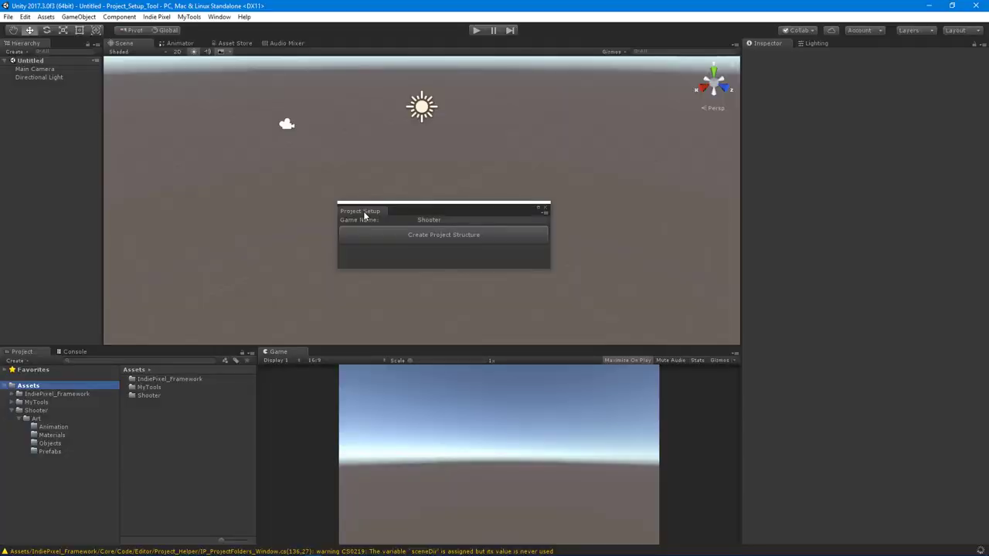
mouse_move(85, 455)
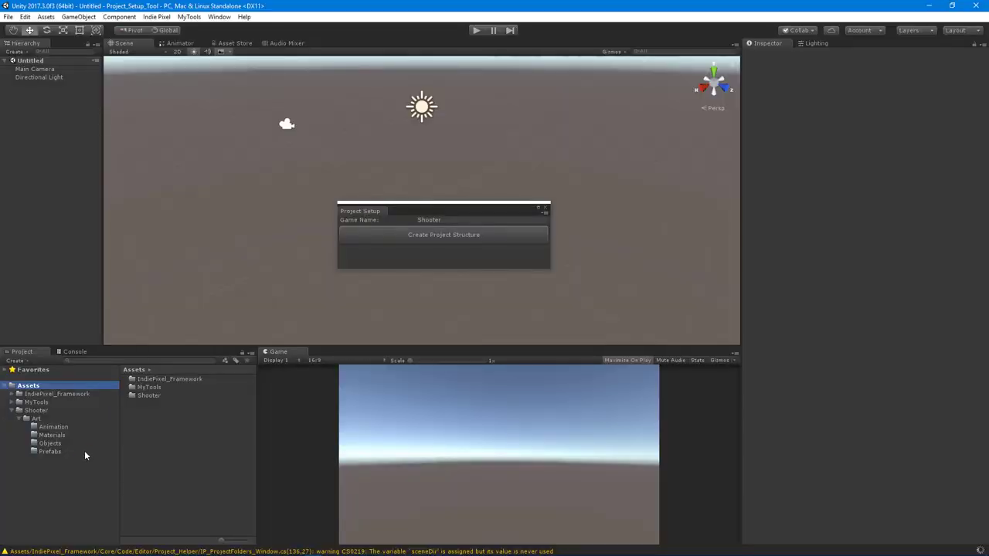
- Select Shooter, rerun Create Project Structure, and expand the new Art, Code, Prefabs, Resources folders
click(36, 410)
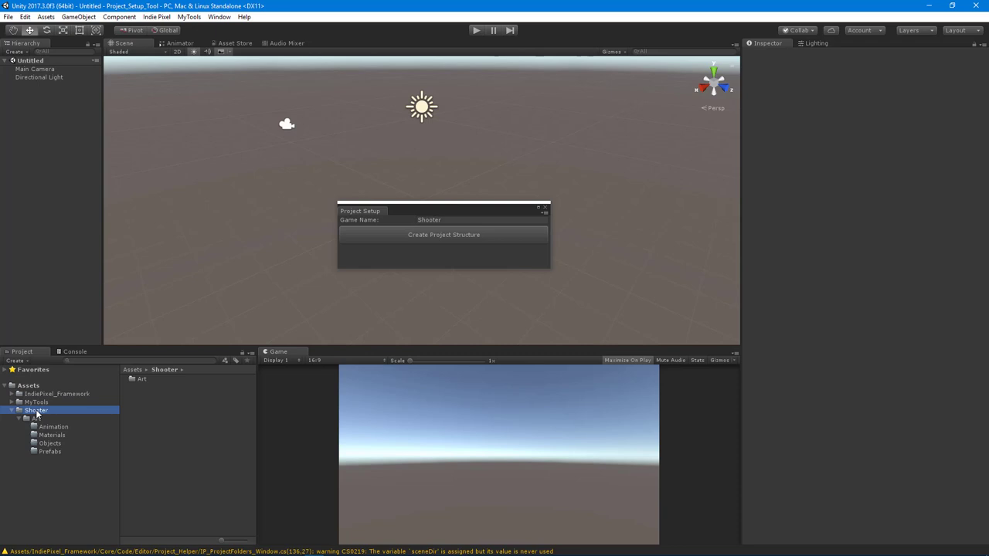
click(443, 234)
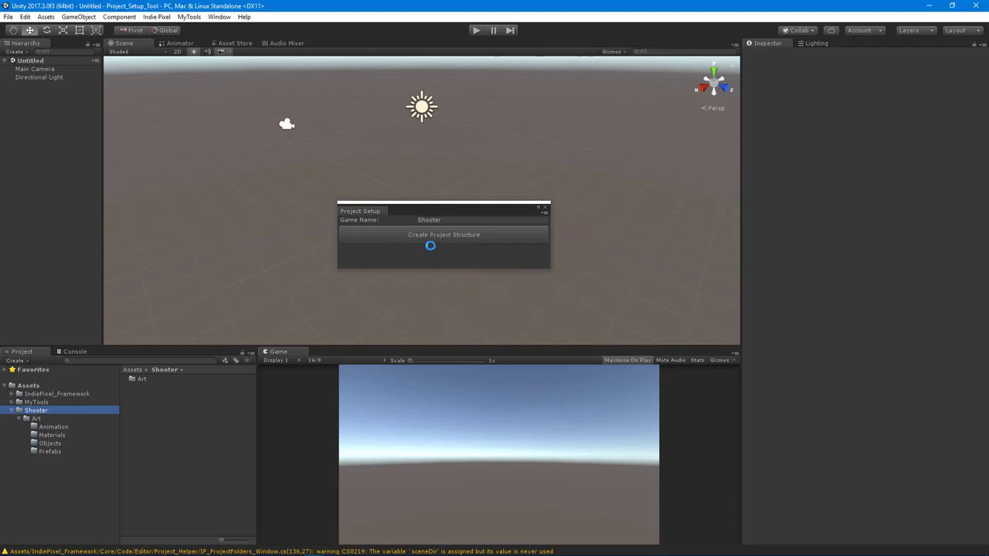
click(443, 235)
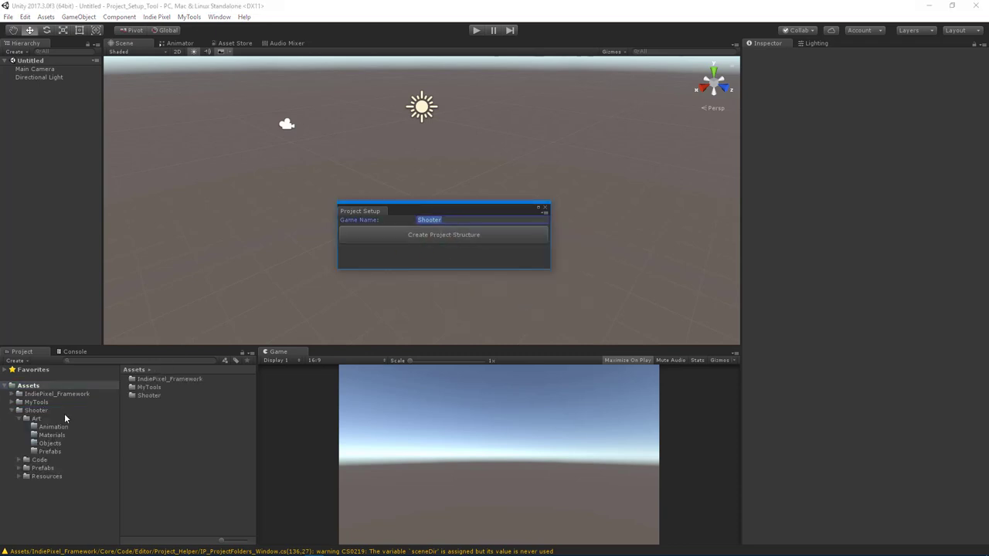
click(444, 234)
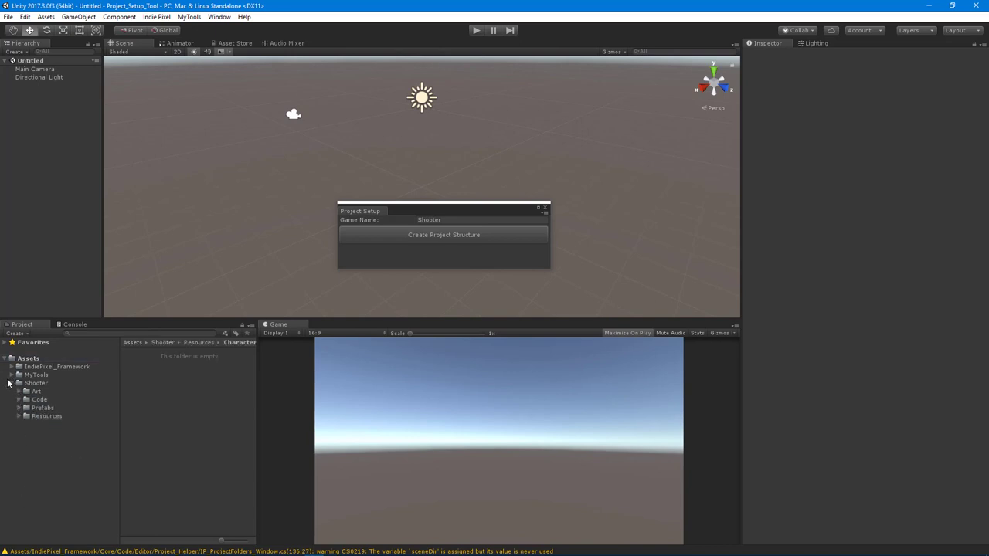
mouse_move(357, 342)
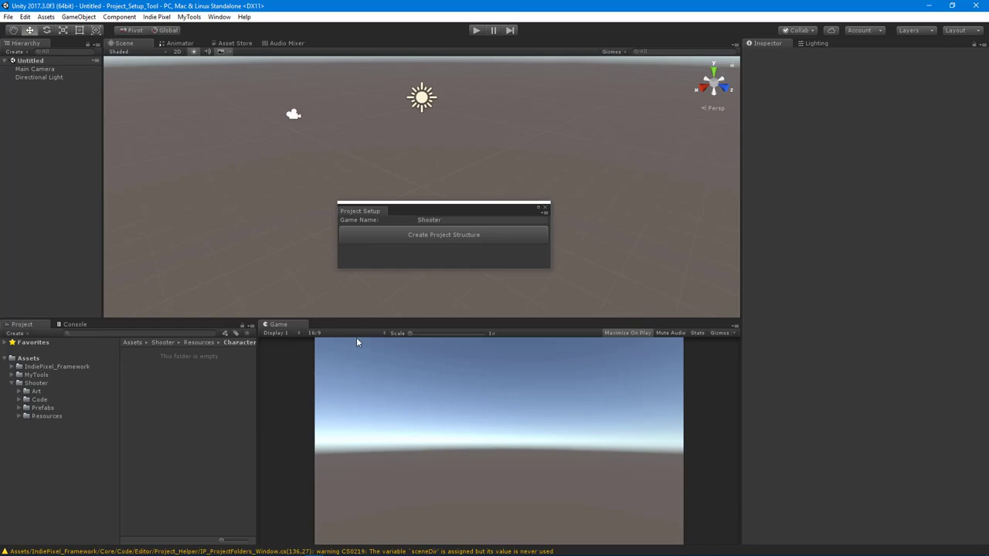